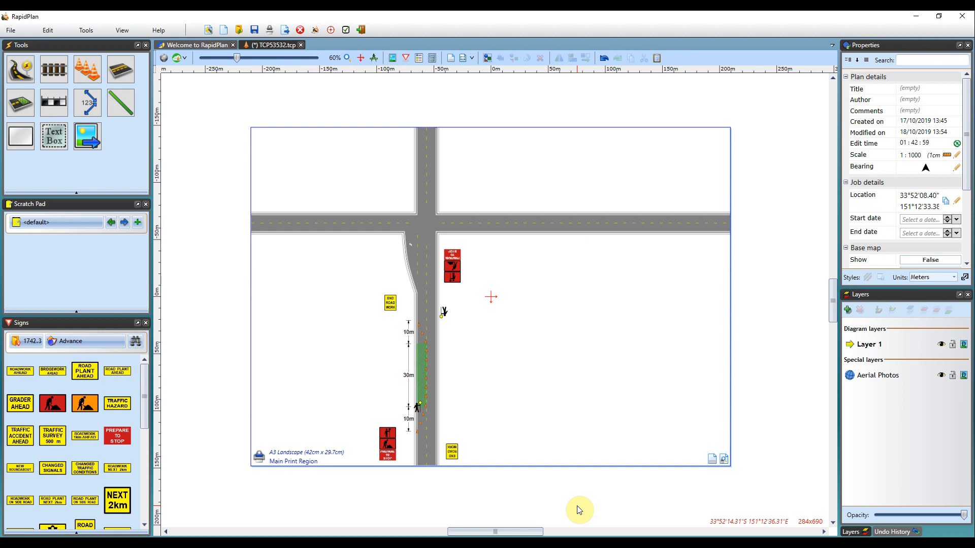
{"action": "mouse_move", "coordinate": [530, 279]}
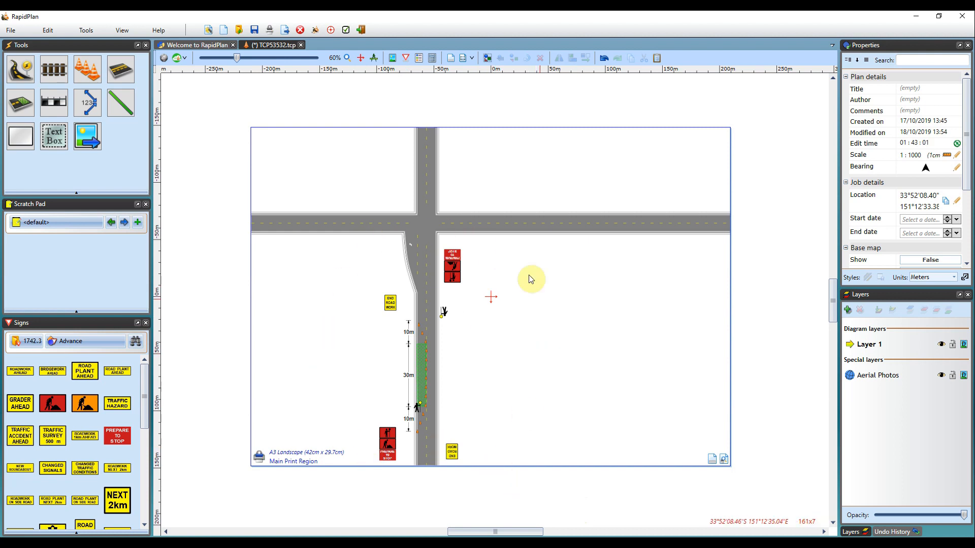
{"action": "mouse_move", "coordinate": [559, 389]}
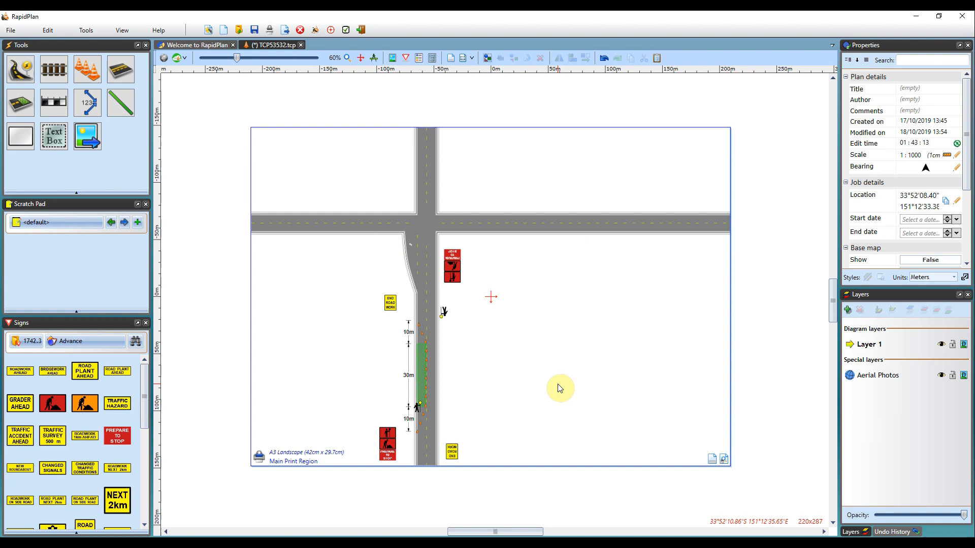
{"action": "mouse_move", "coordinate": [550, 390]}
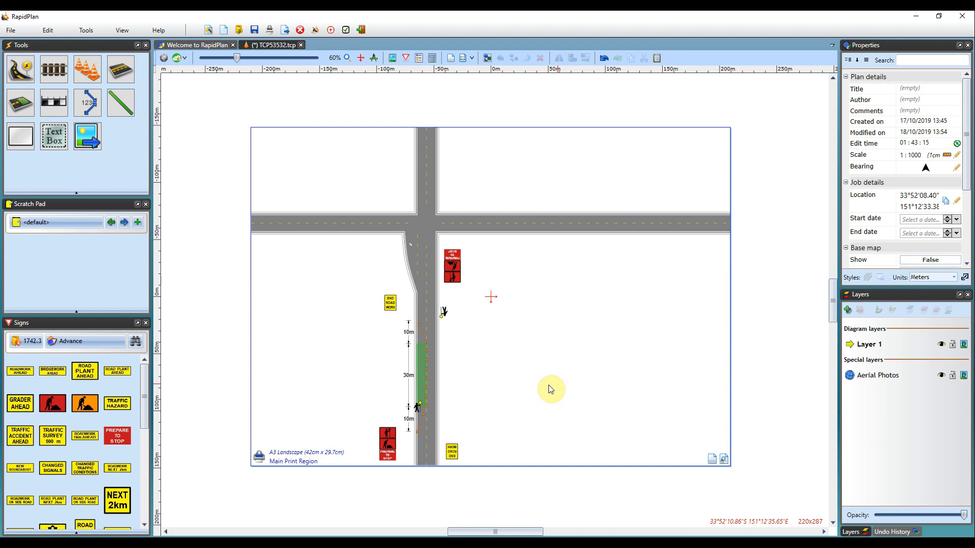
Select the main print region and enable its print frame on the A3 landscape page.
{"action": "left_click", "coordinate": [259, 469]}
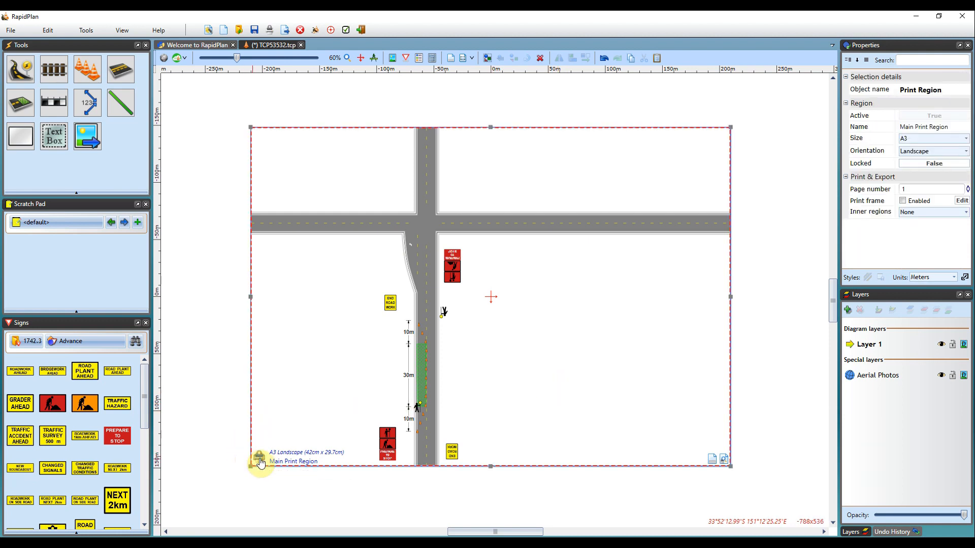
{"action": "mouse_move", "coordinate": [266, 447]}
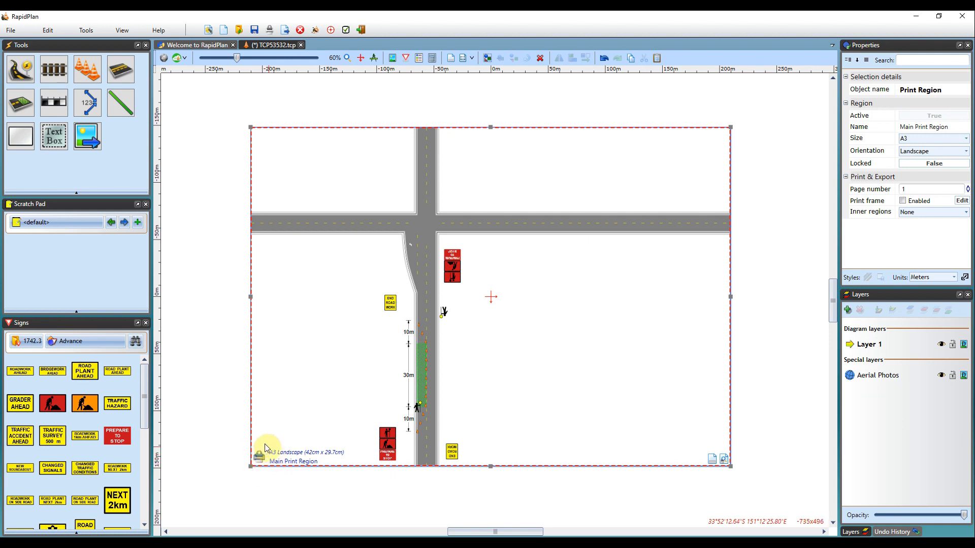
{"action": "mouse_move", "coordinate": [275, 434]}
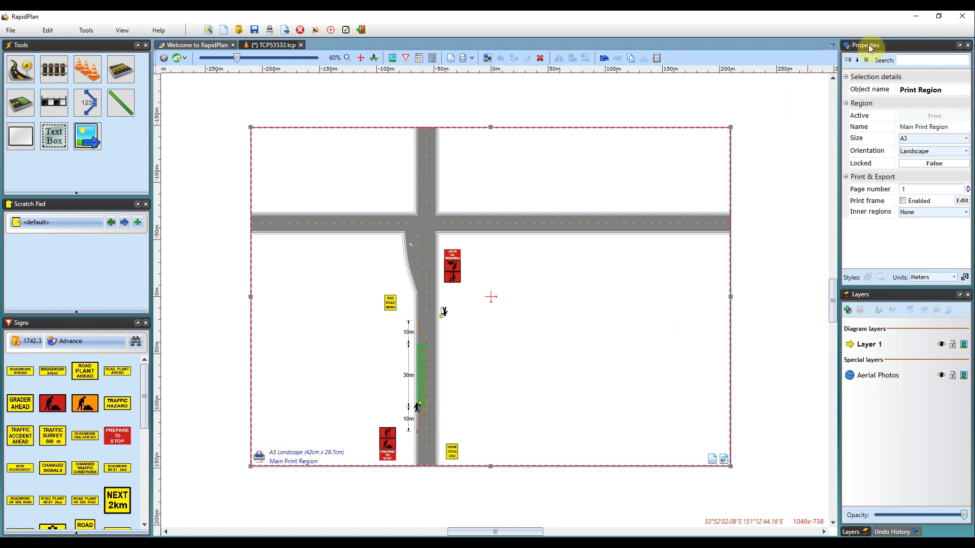
{"action": "mouse_move", "coordinate": [874, 63]}
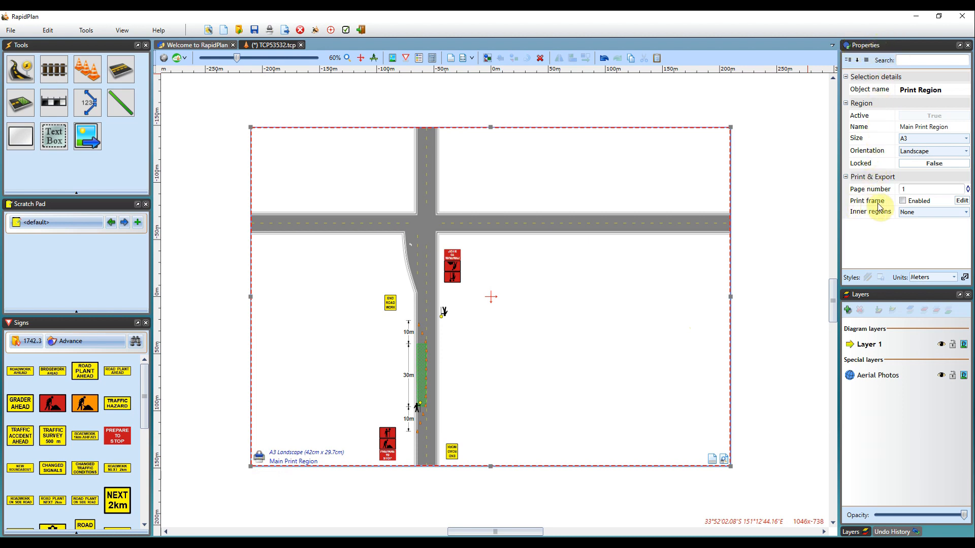
{"action": "left_click", "coordinate": [902, 200]}
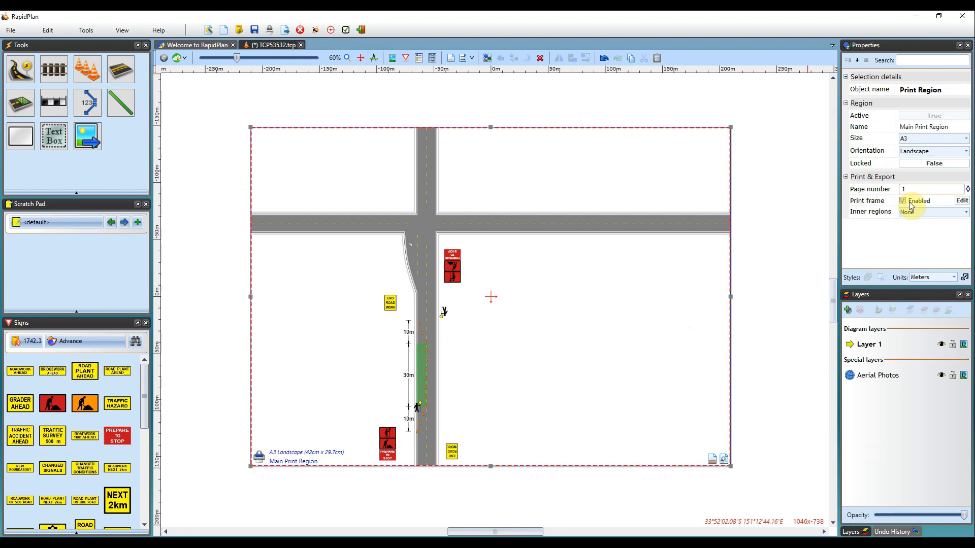
Enter the print frame editor and set the region's print options to Custom.
{"action": "left_click", "coordinate": [961, 200]}
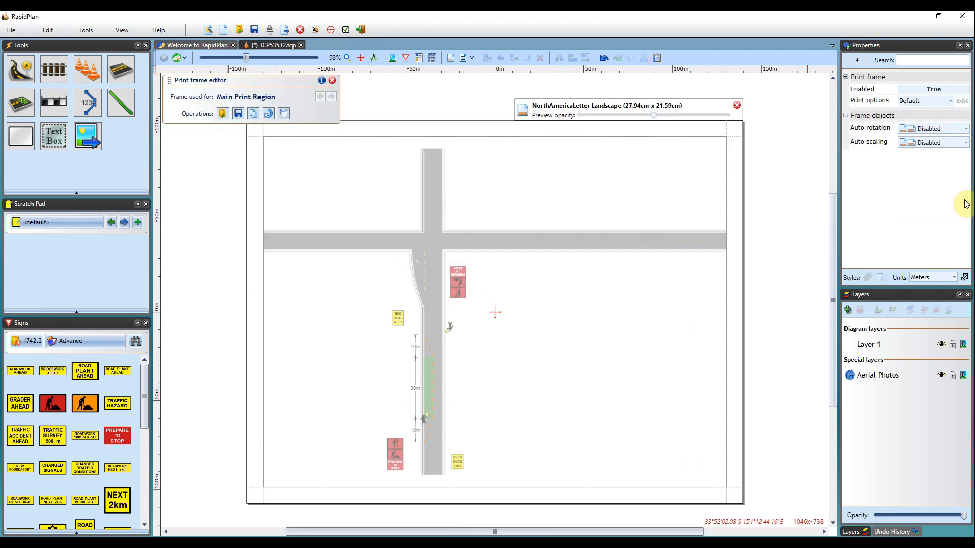
{"action": "mouse_move", "coordinate": [579, 178]}
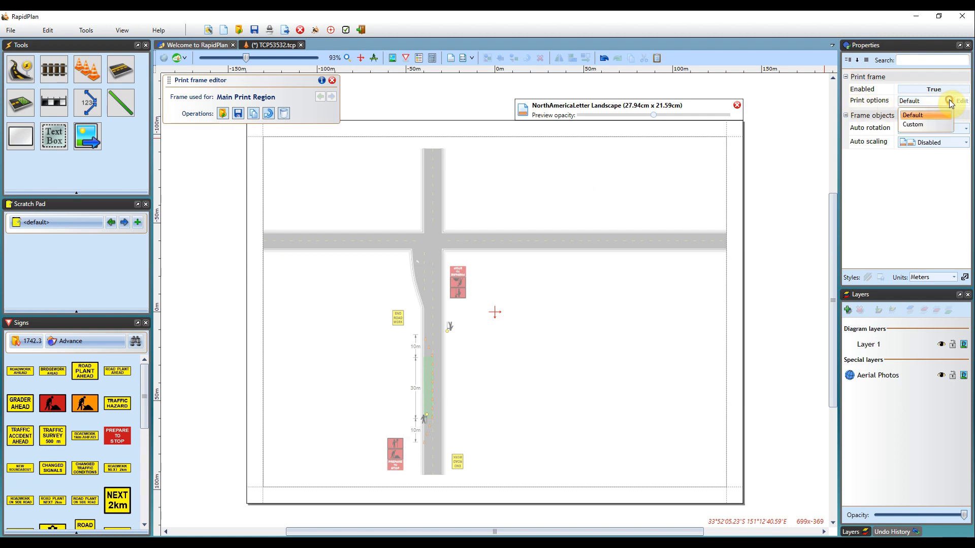
{"action": "left_click", "coordinate": [914, 125]}
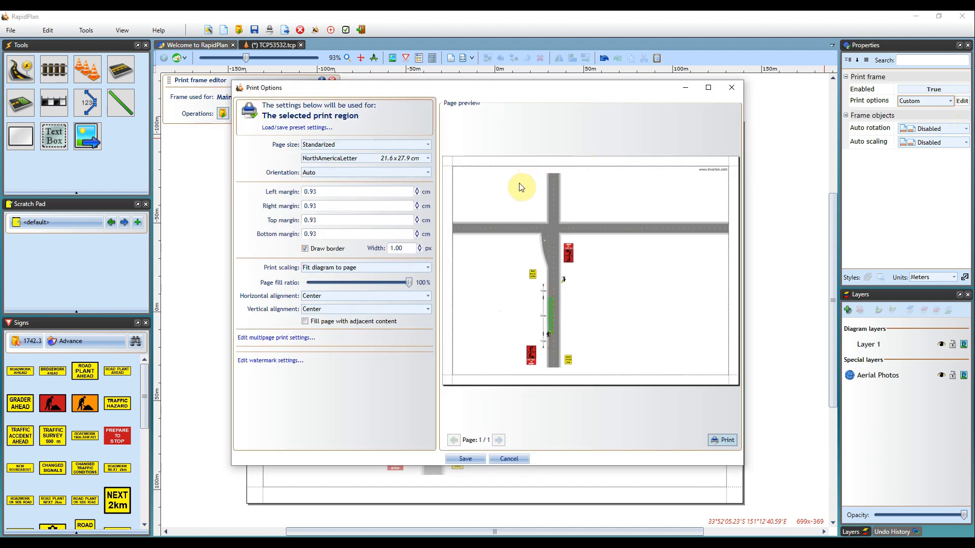
{"action": "mouse_move", "coordinate": [513, 191]}
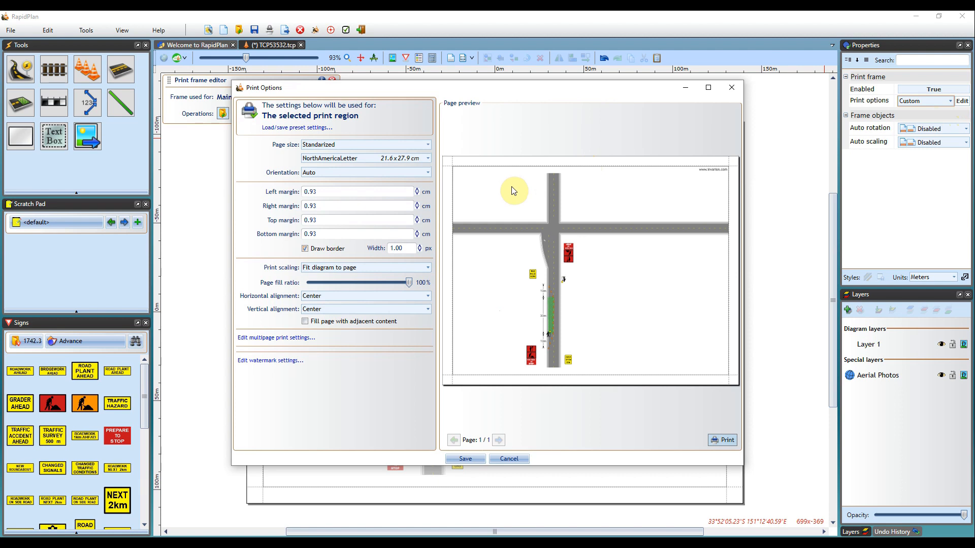
{"action": "mouse_move", "coordinate": [461, 273]}
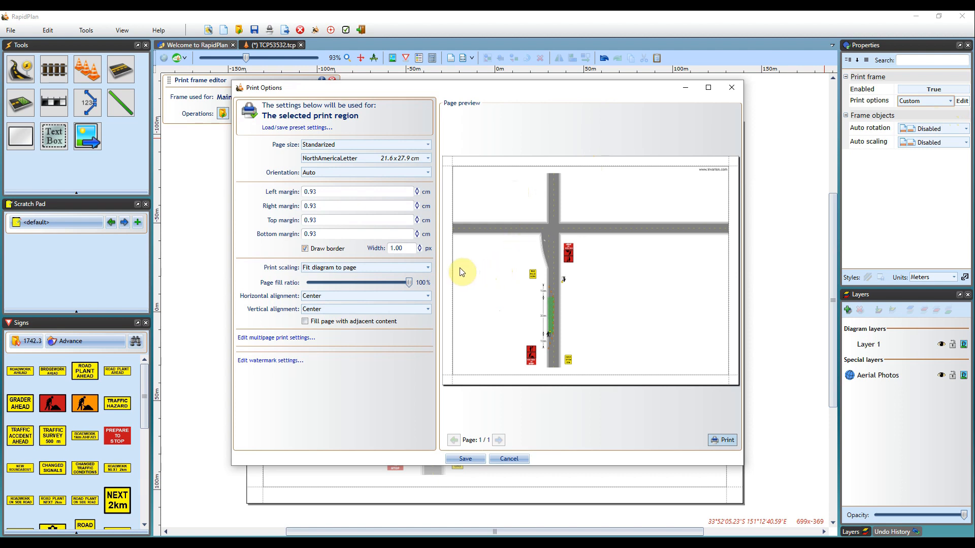
{"action": "mouse_move", "coordinate": [723, 253]}
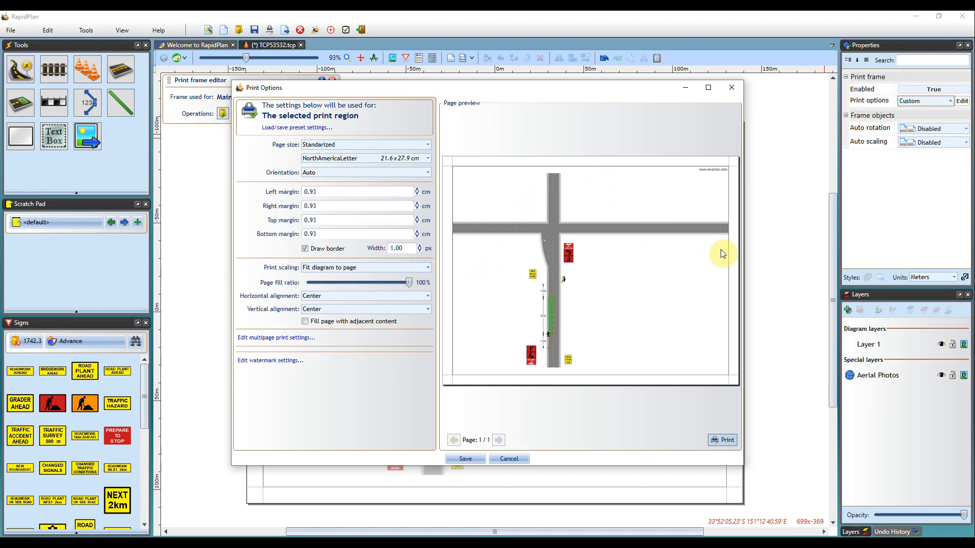
{"action": "mouse_move", "coordinate": [581, 372]}
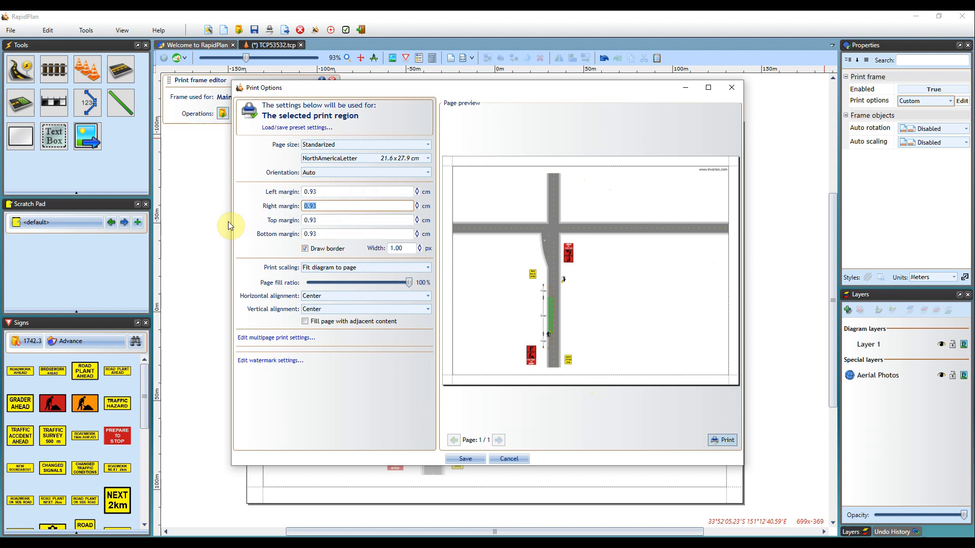
Set the right margin to 6 cm and save the custom print options.
{"action": "type", "text": "6"}
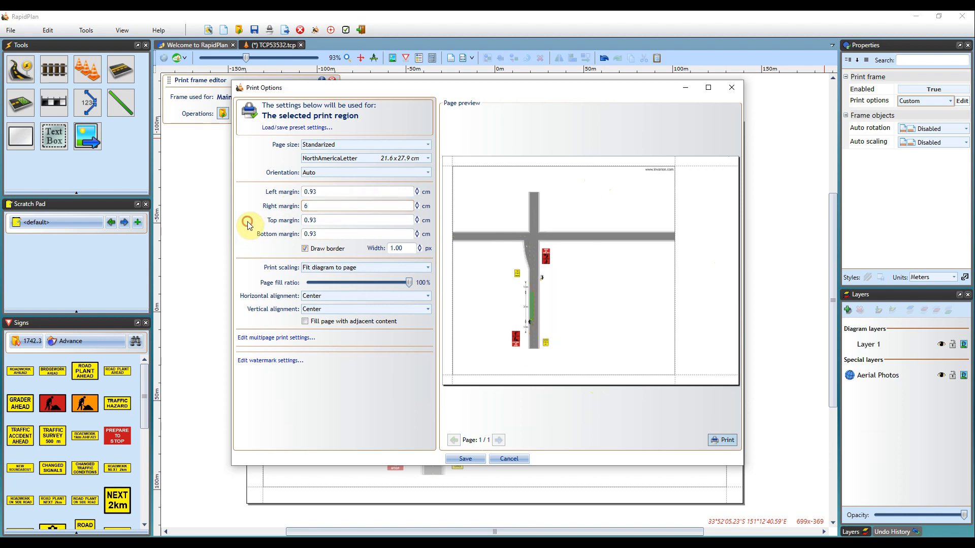
{"action": "mouse_move", "coordinate": [728, 320]}
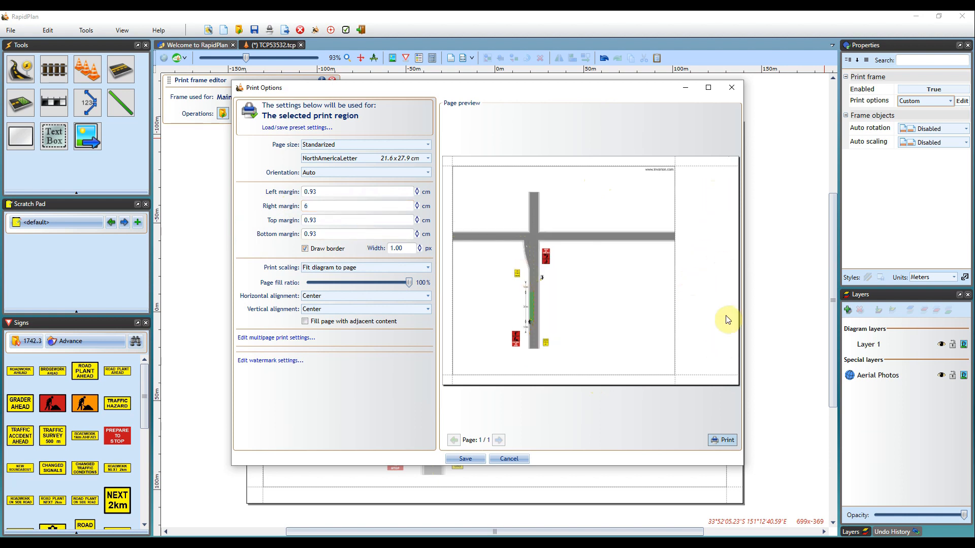
{"action": "mouse_move", "coordinate": [538, 420]}
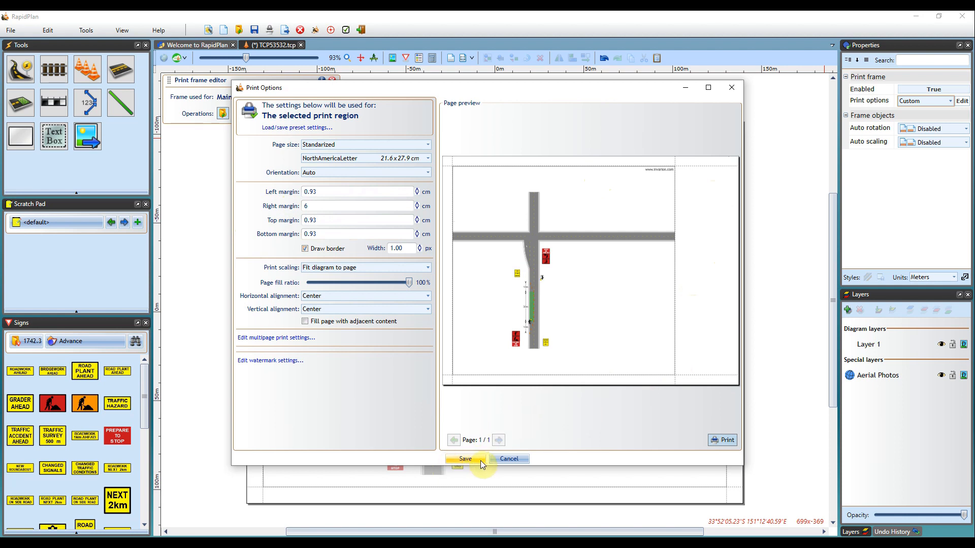
{"action": "left_click", "coordinate": [465, 459]}
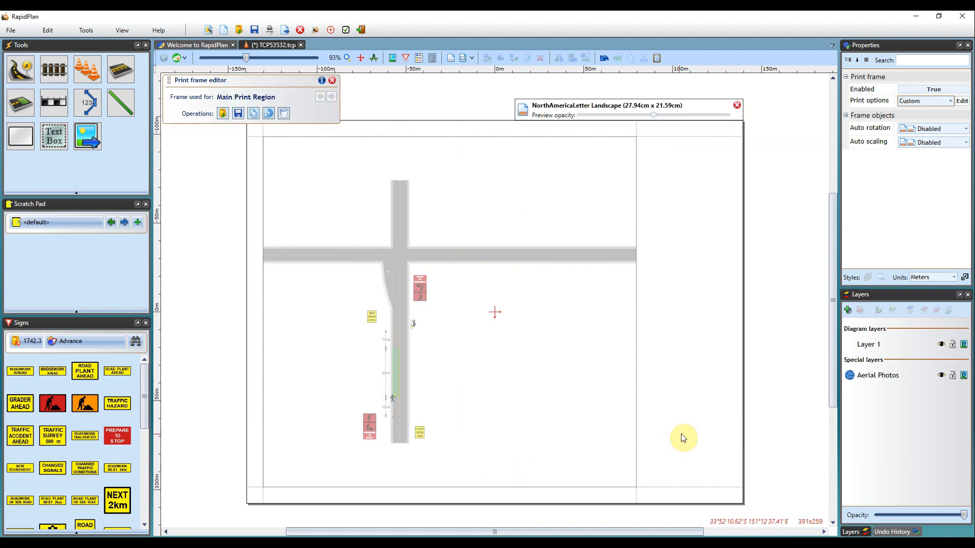
{"action": "mouse_move", "coordinate": [700, 470]}
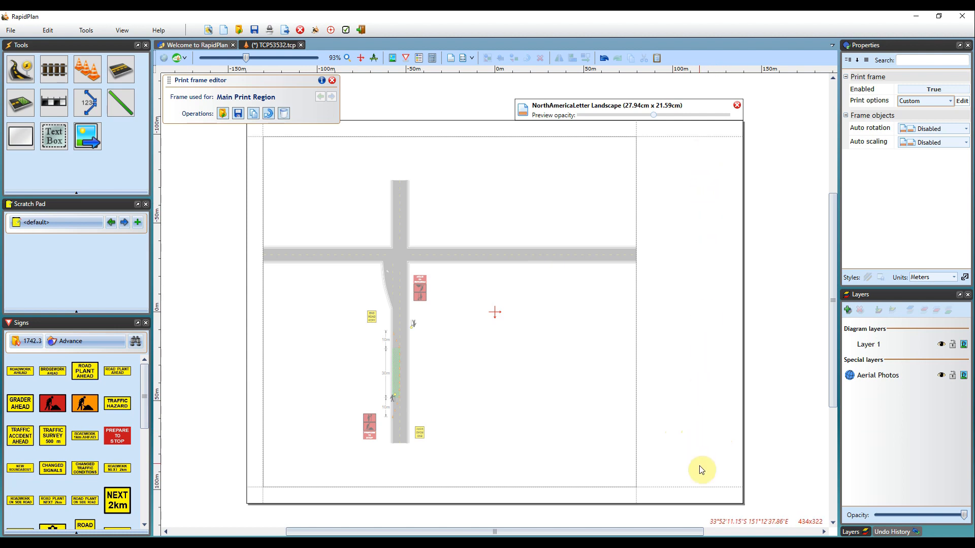
{"action": "mouse_move", "coordinate": [548, 218]}
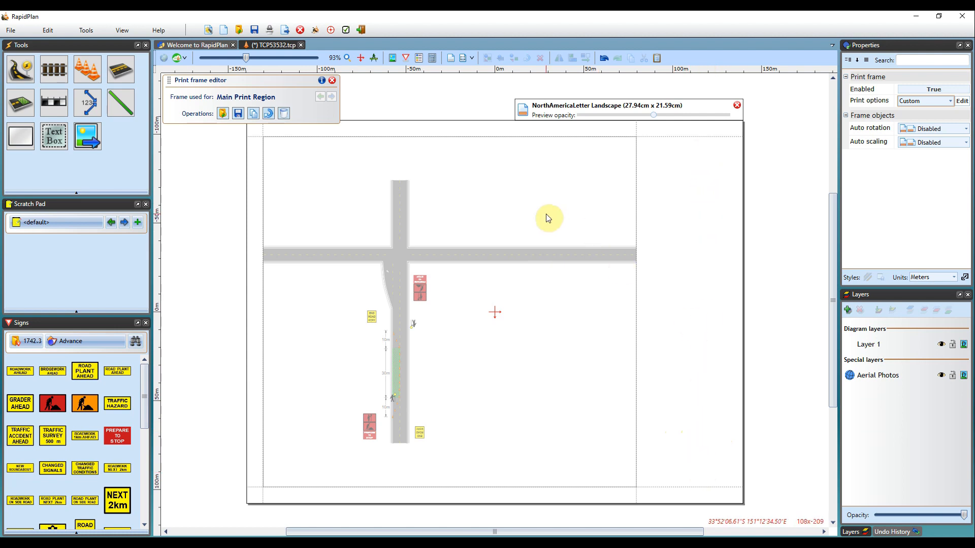
{"action": "mouse_move", "coordinate": [547, 210]}
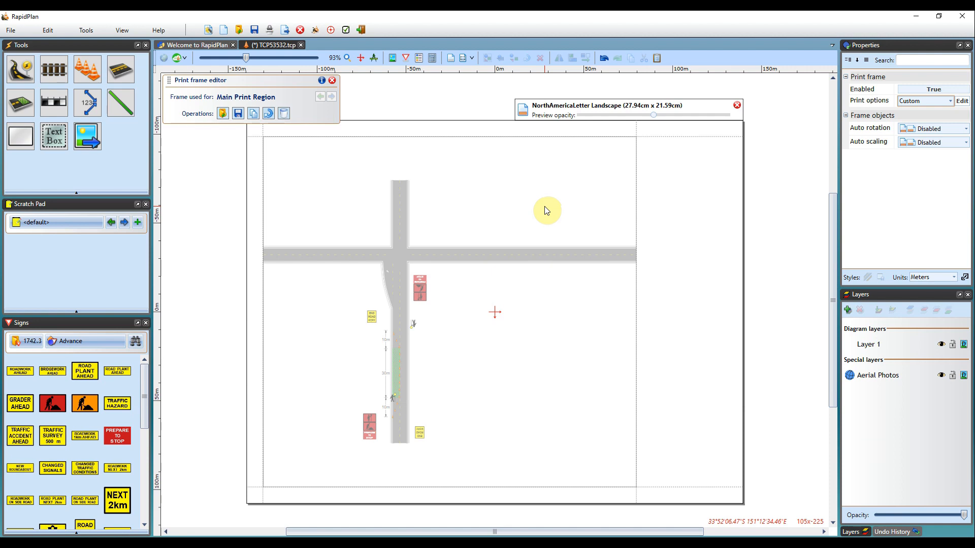
{"action": "mouse_move", "coordinate": [540, 213]}
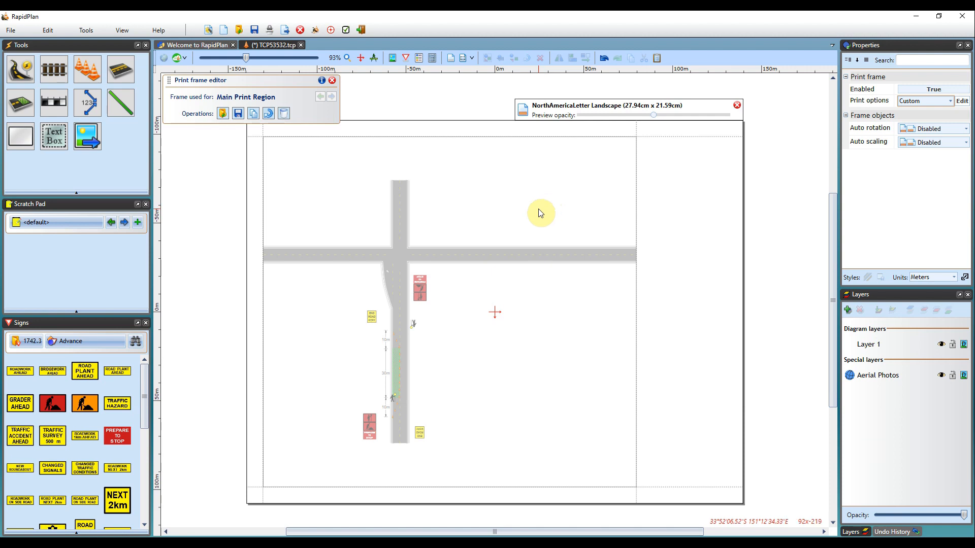
Draw the large top box of the title block with the Text Box tool.
{"action": "left_click", "coordinate": [53, 137]}
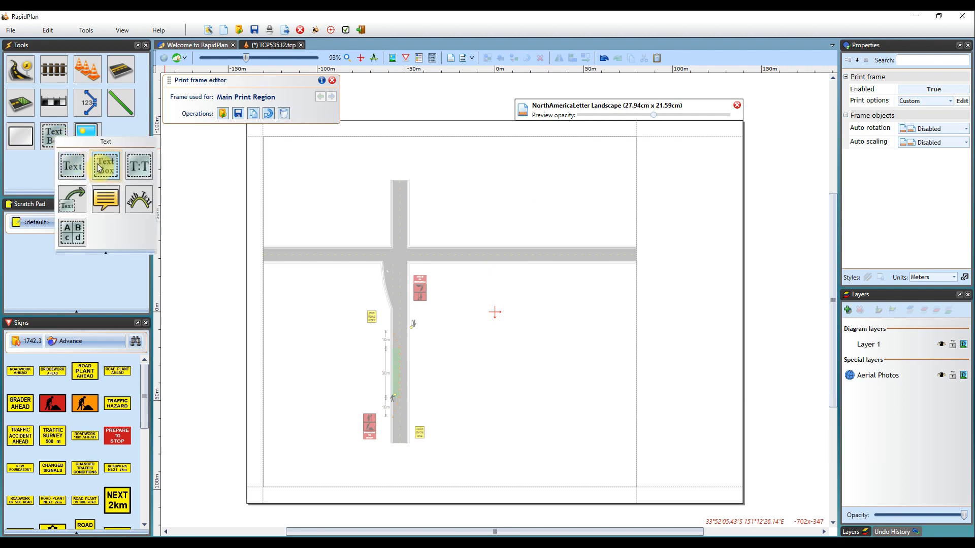
{"action": "left_click", "coordinate": [105, 166]}
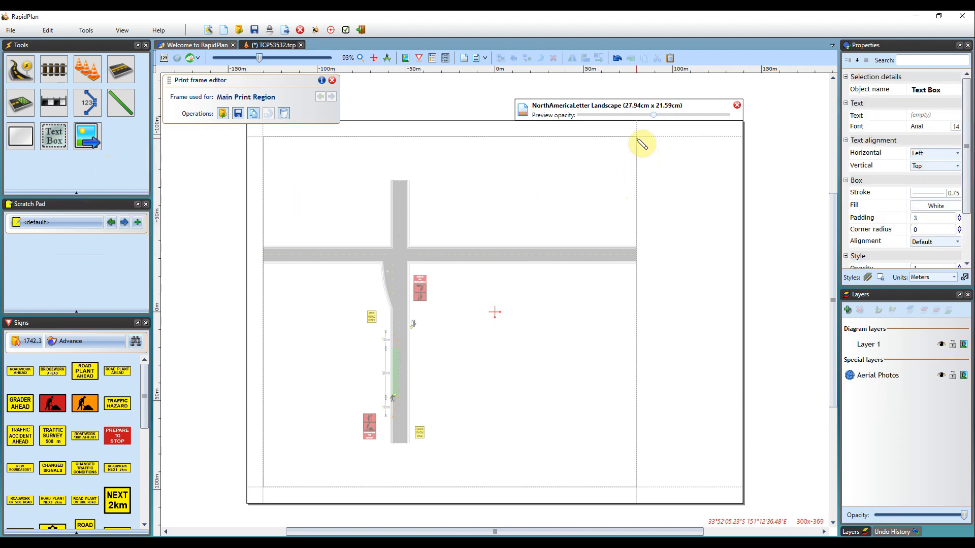
{"action": "left_click_drag", "start_coordinate": [640, 143], "coordinate": [743, 199]}
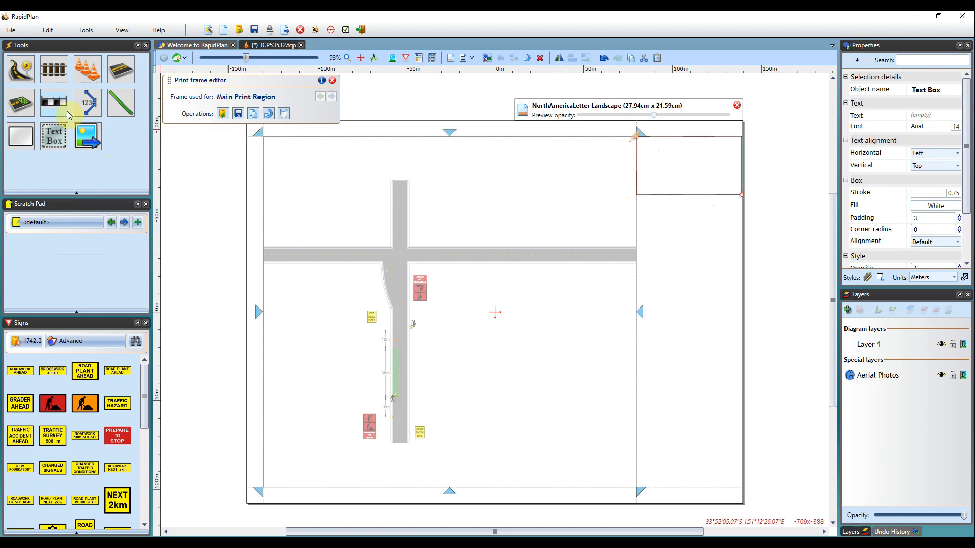
{"action": "left_click", "coordinate": [53, 137]}
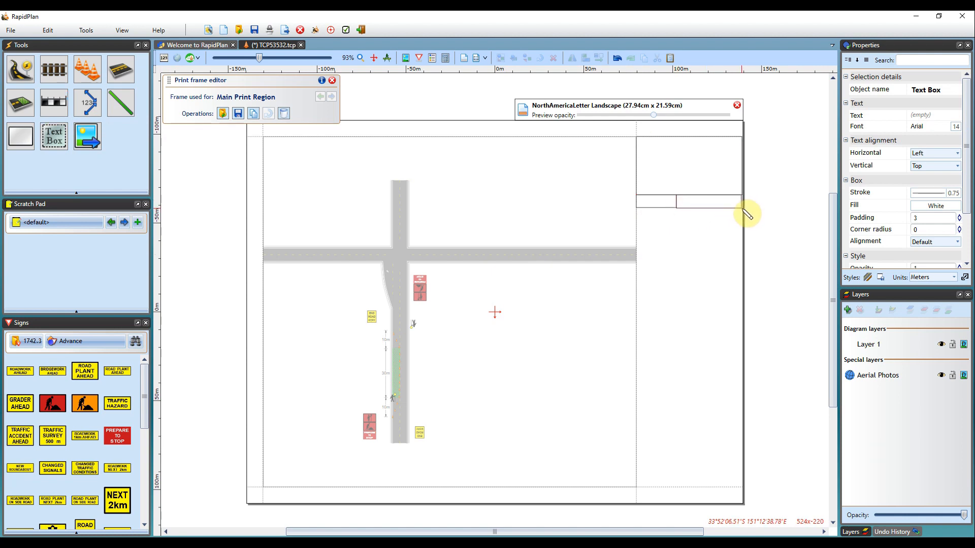
Copy the two-cell field row down to make four rows of field boxes.
{"action": "left_click", "coordinate": [708, 201]}
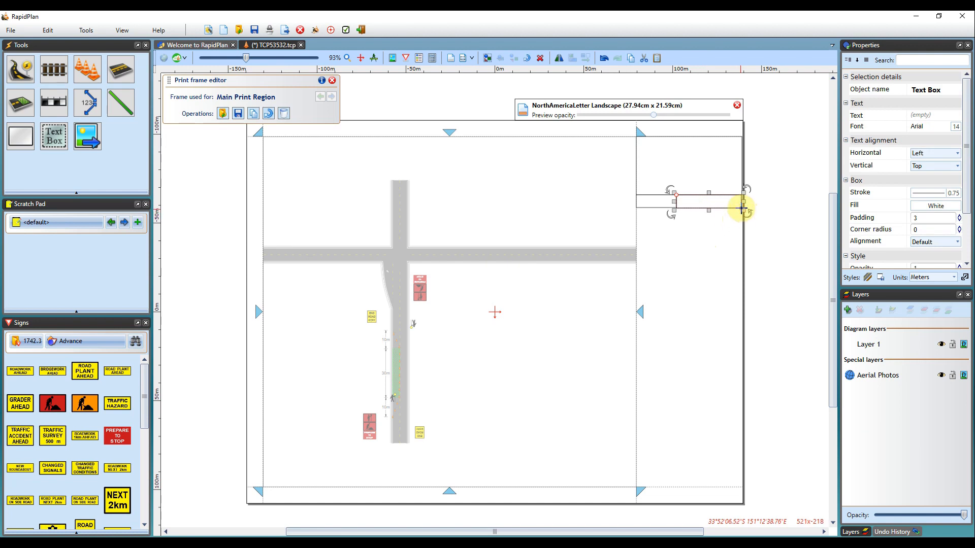
{"action": "left_click_drag", "start_coordinate": [743, 209], "coordinate": [700, 205]}
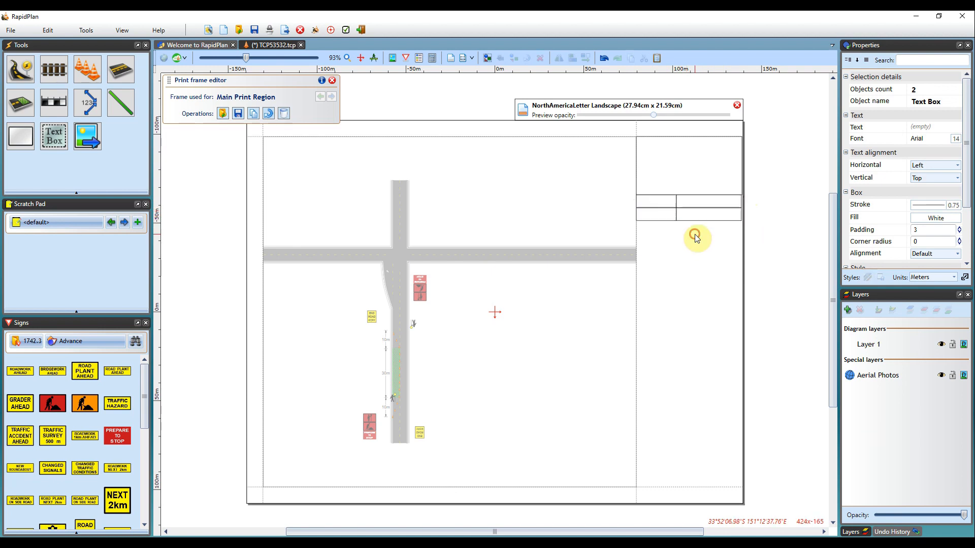
{"action": "left_click", "coordinate": [701, 250]}
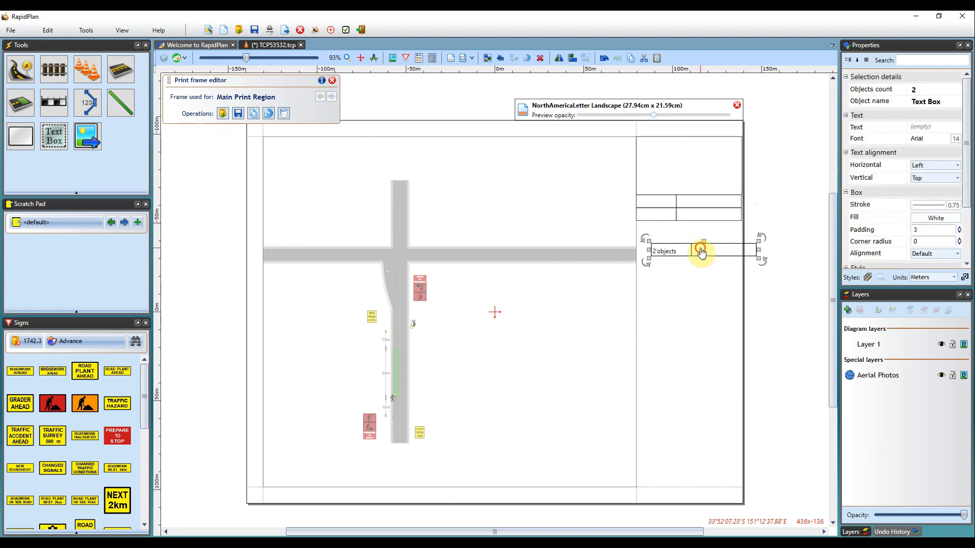
{"action": "left_click_drag", "start_coordinate": [702, 252], "coordinate": [688, 232]}
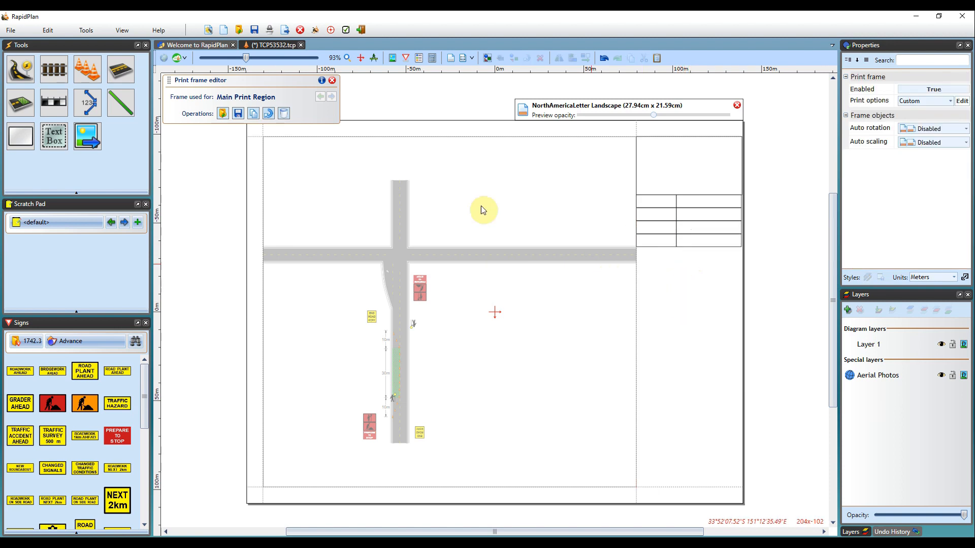
{"action": "mouse_move", "coordinate": [409, 274]}
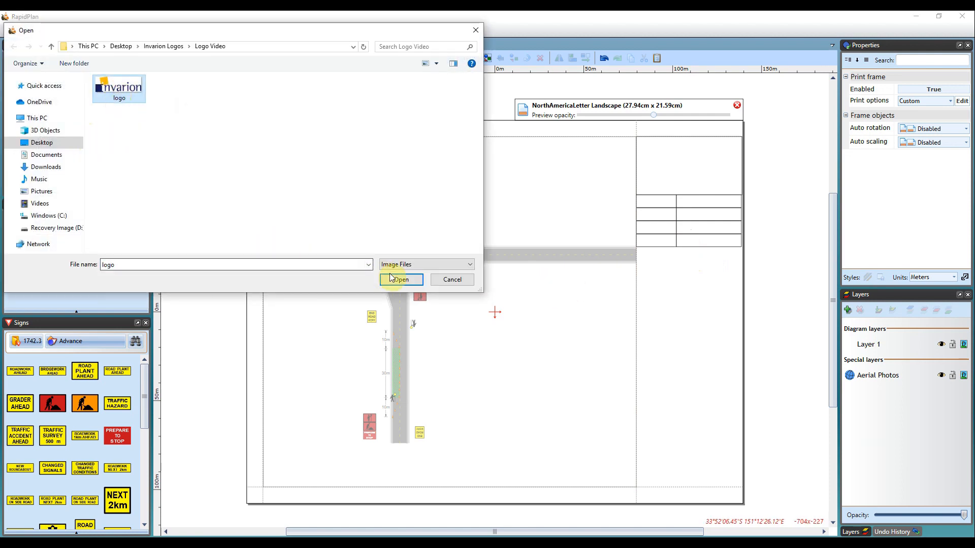
Insert the Invarion logo image and shrink it to fit the top box.
{"action": "left_click", "coordinate": [402, 280]}
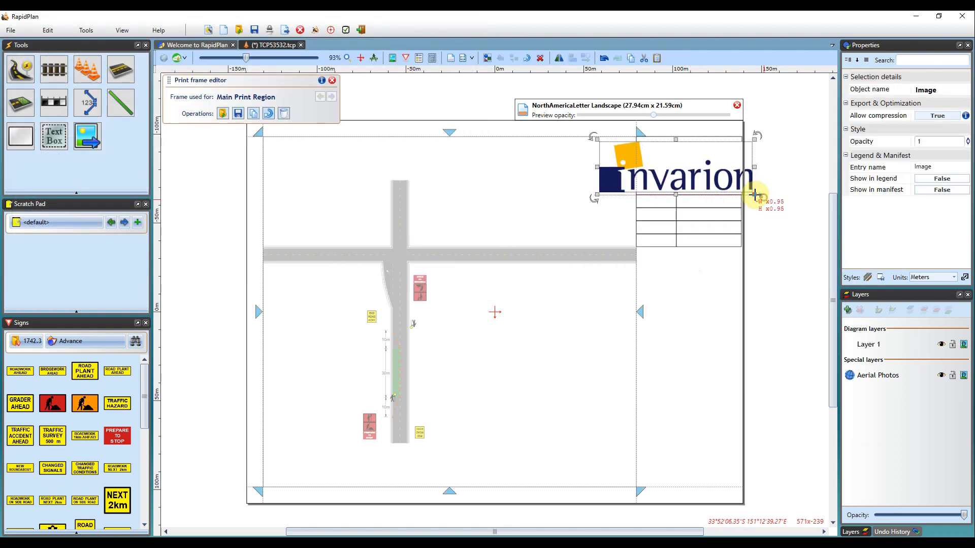
{"action": "left_click_drag", "start_coordinate": [754, 195], "coordinate": [703, 174]}
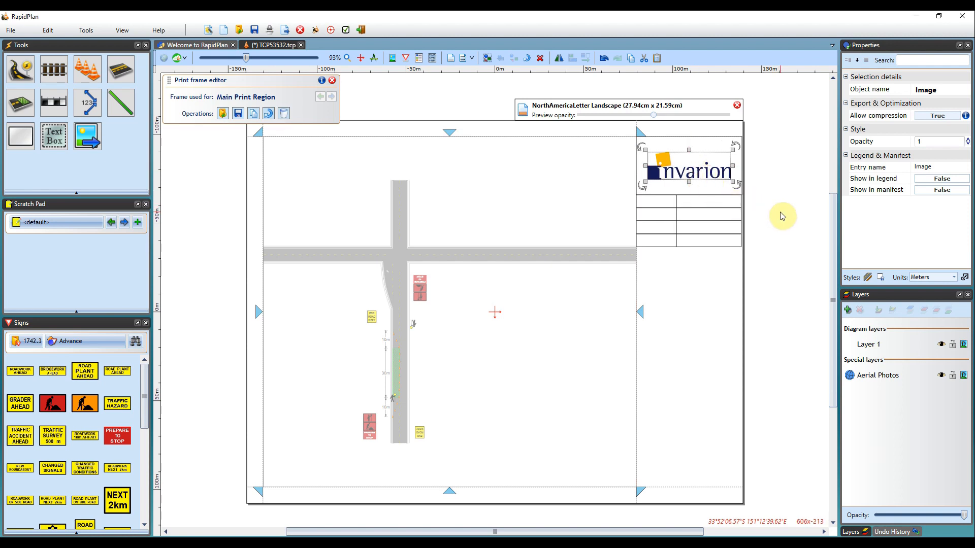
Label the left cells Plan, Author, Date and Location with the Text Box tool.
{"action": "left_click", "coordinate": [54, 138]}
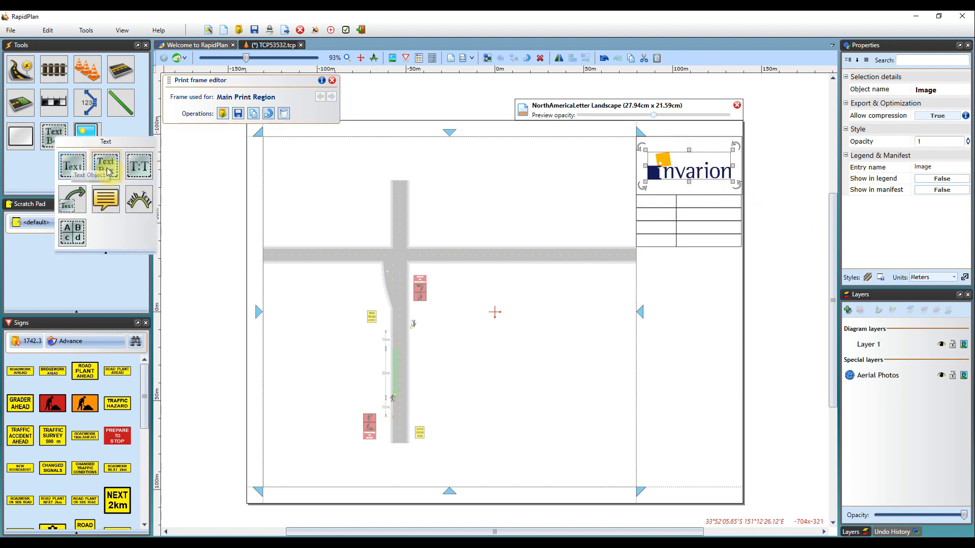
{"action": "left_click", "coordinate": [104, 167]}
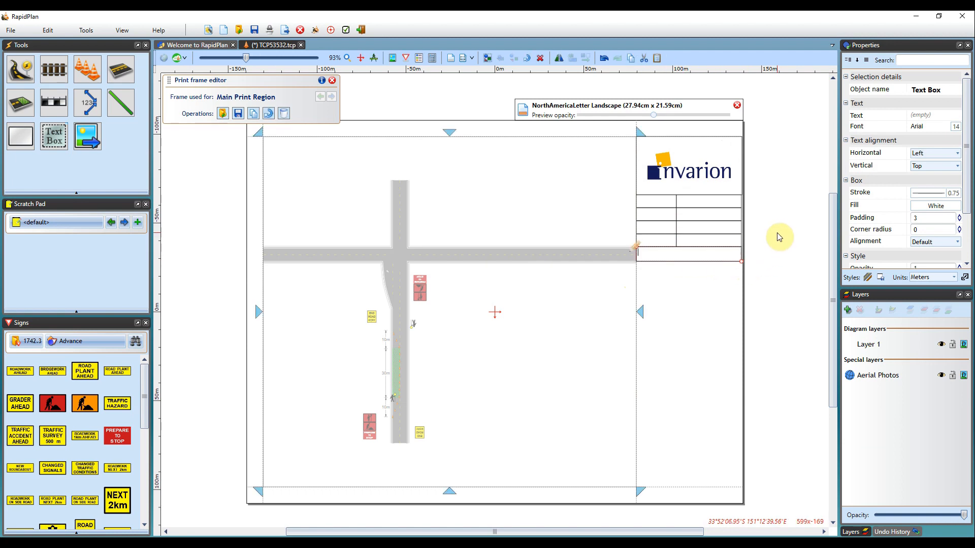
{"action": "type", "text": "PI"}
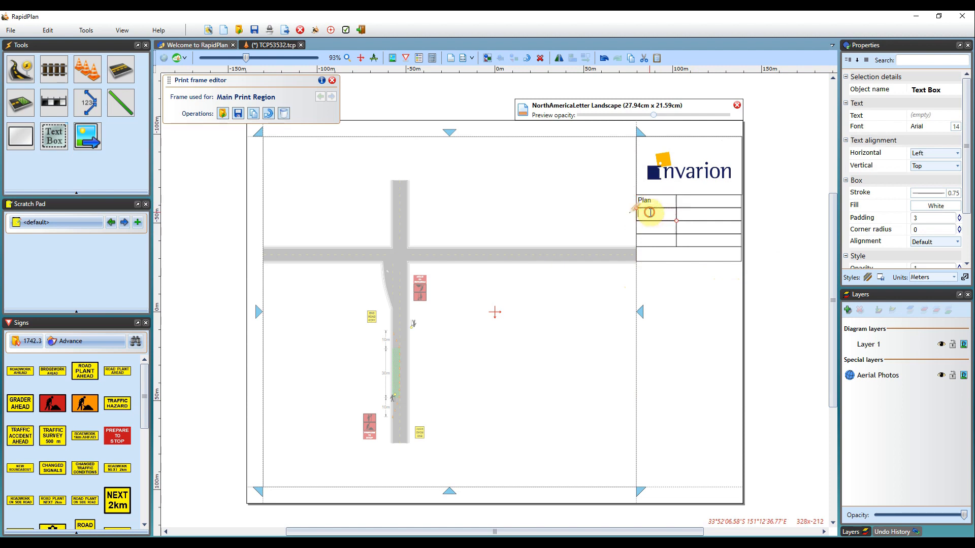
{"action": "type", "text": "Author"}
{"action": "left_click", "coordinate": [655, 239]}
{"action": "type", "text": "Location"}
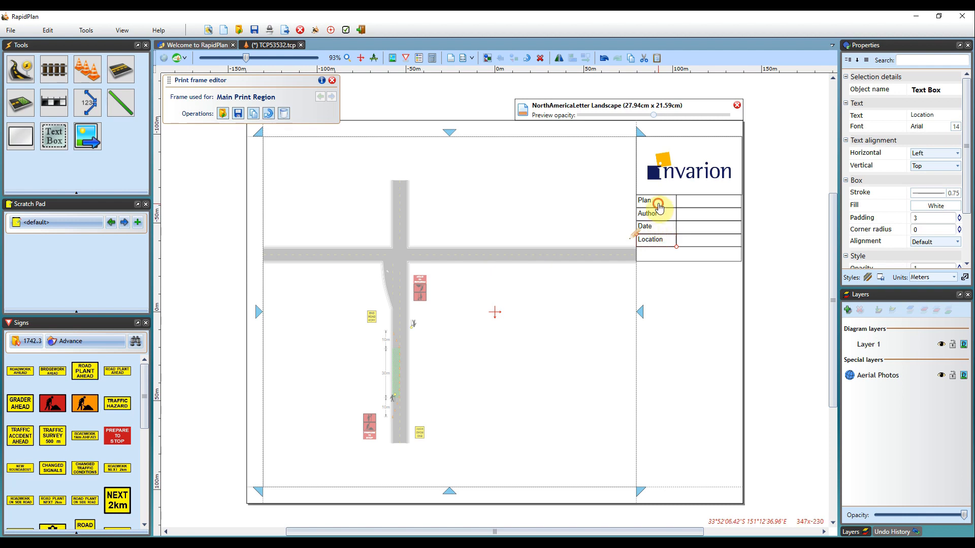
Make the Plan, Author, Date and Location labels bold and add a large box below the rows.
{"action": "left_click", "coordinate": [655, 201]}
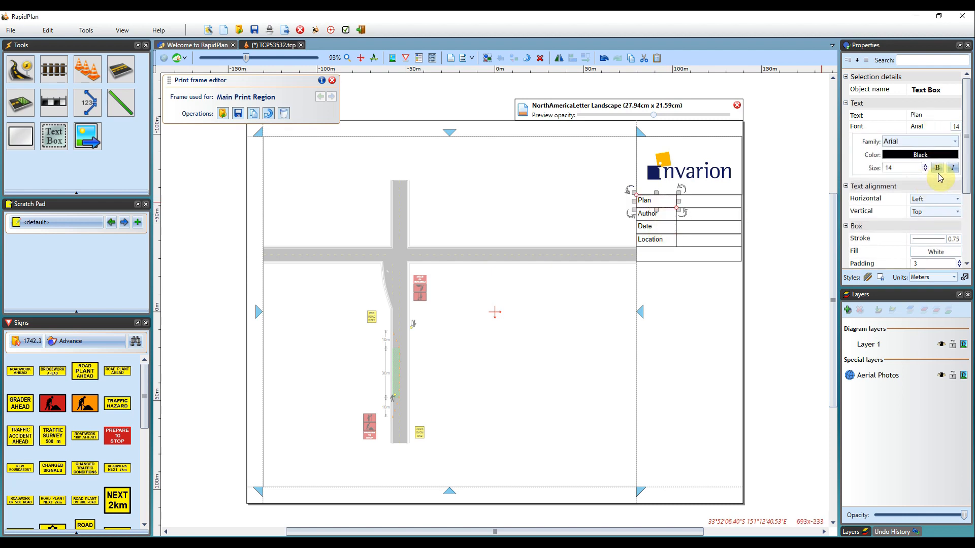
{"action": "left_click", "coordinate": [647, 214]}
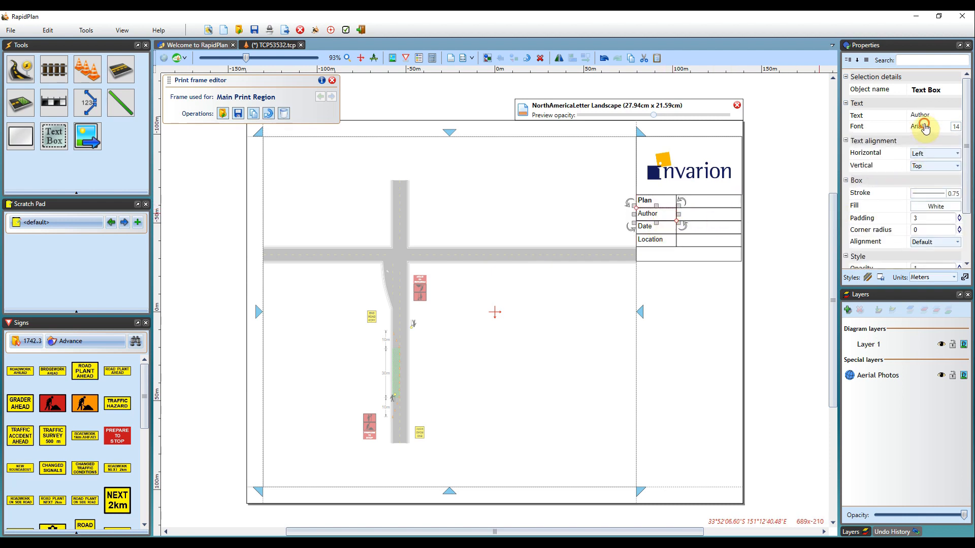
{"action": "left_click", "coordinate": [644, 226]}
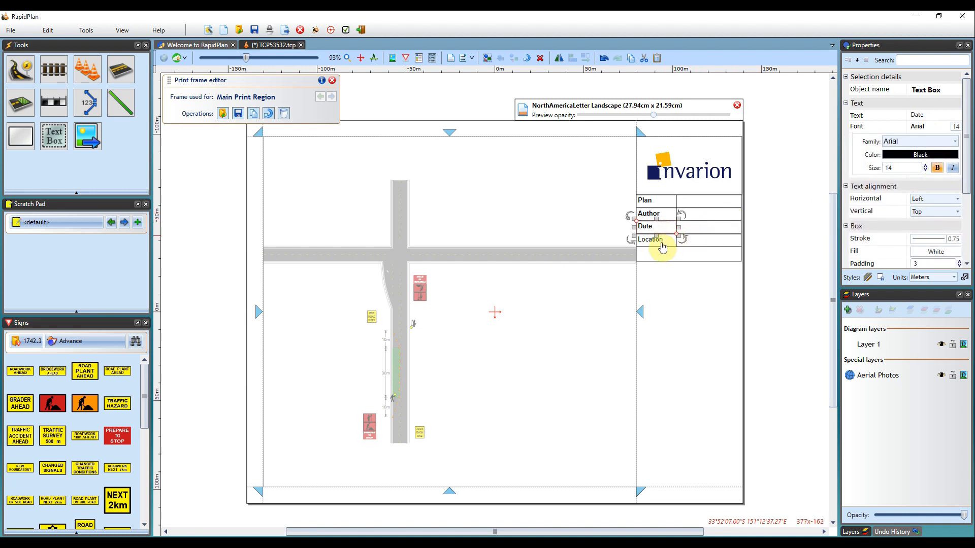
{"action": "left_click", "coordinate": [650, 240]}
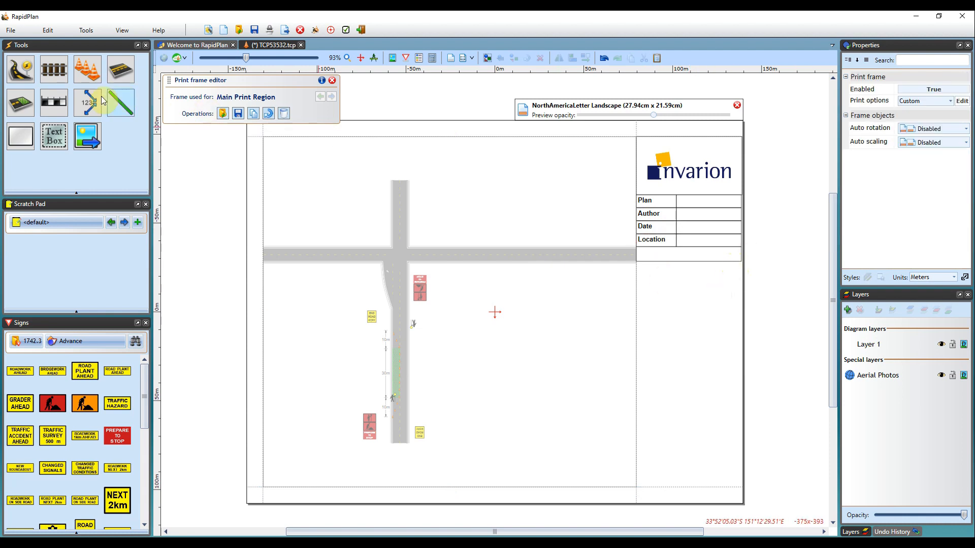
{"action": "left_click", "coordinate": [669, 202]}
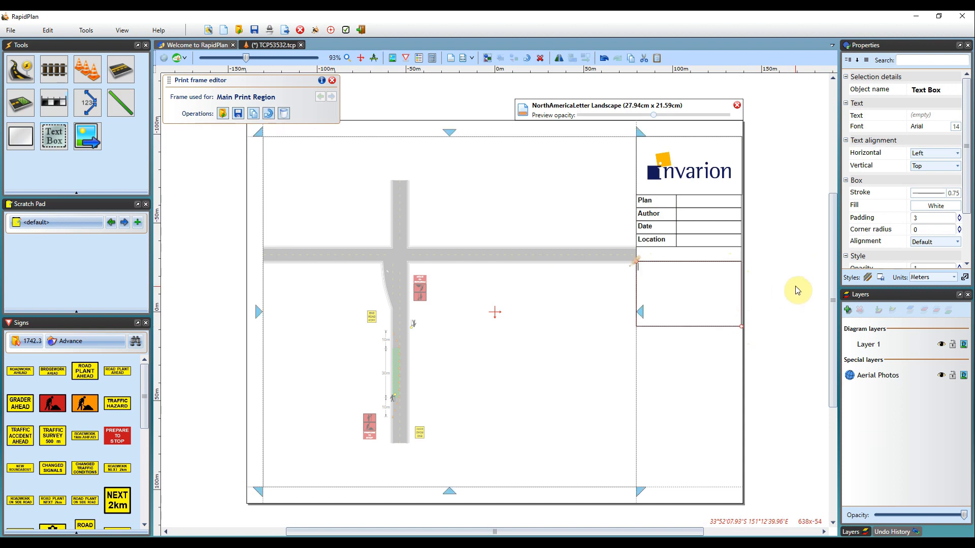
Add a Comments heading and the note '- Scheduled works between 2-6pm' in the large box.
{"action": "left_click", "coordinate": [676, 256]}
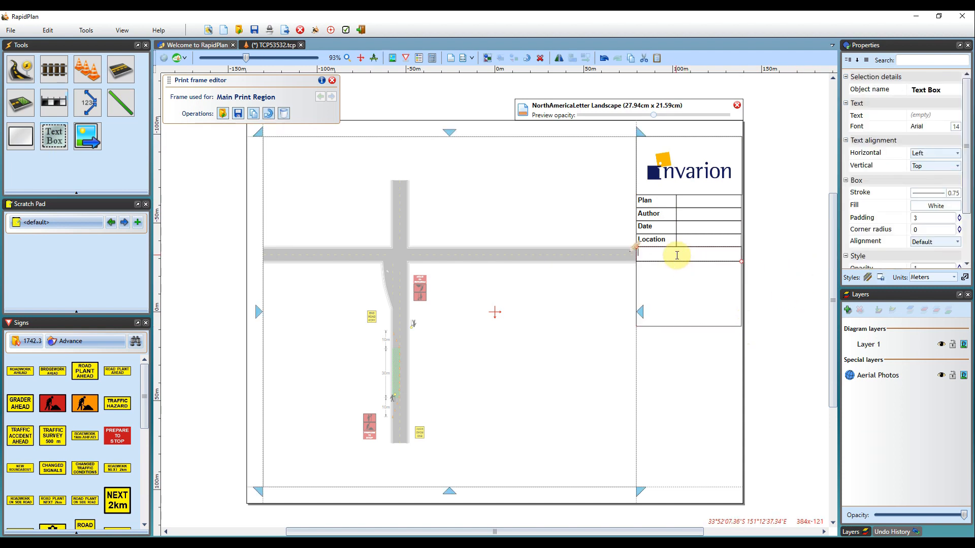
{"action": "type", "text": "Comments"}
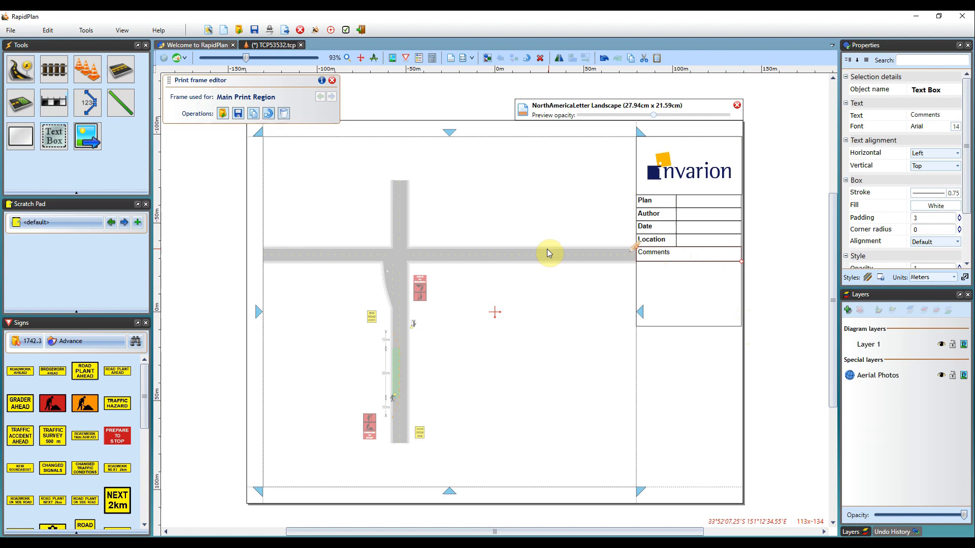
{"action": "left_click", "coordinate": [685, 262]}
{"action": "type", "text": "- Scheduled works"}
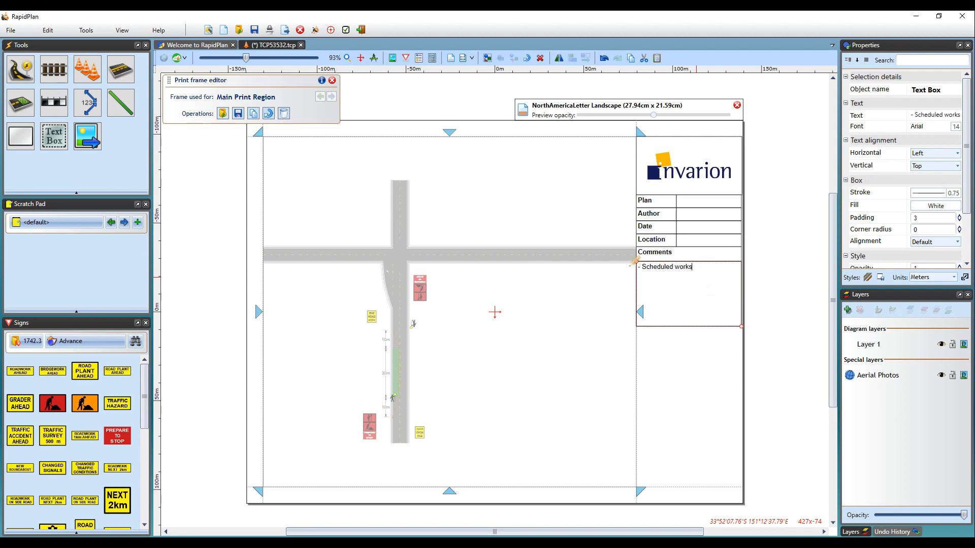
{"action": "type", "text": "between"}
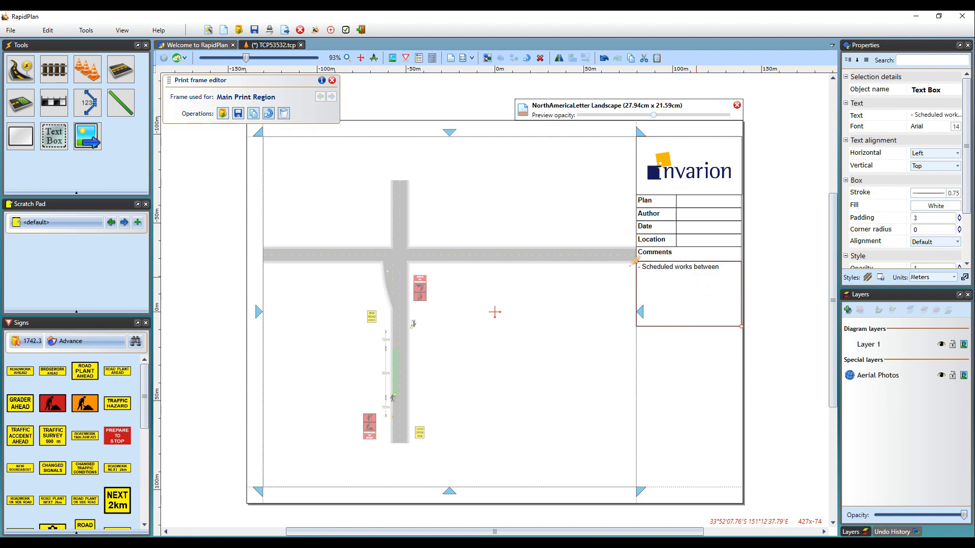
{"action": "type", "text": "2-6pm"}
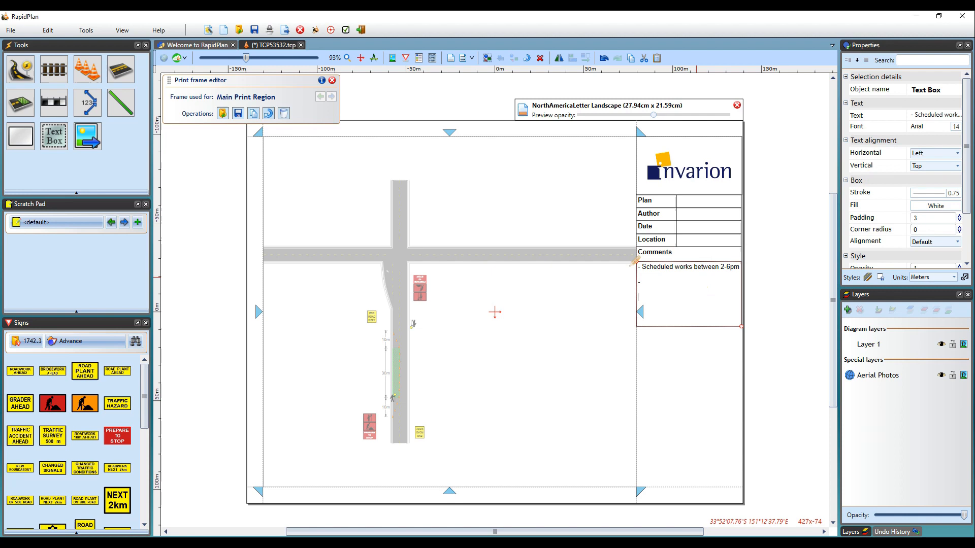
{"action": "mouse_move", "coordinate": [790, 280]}
{"action": "type", "text": "-"}
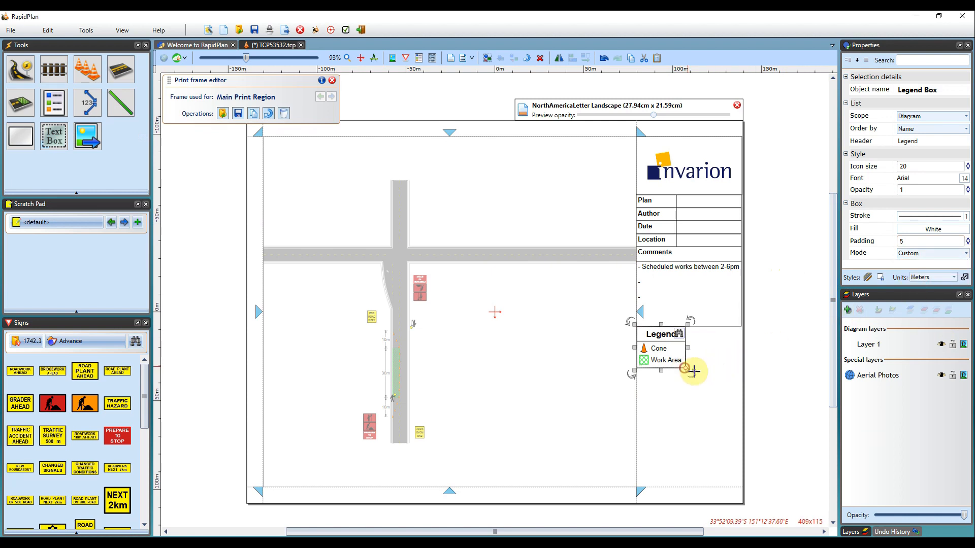
Stretch the legend to the title block width and place a Manifest box below it at font size 9.
{"action": "left_click_drag", "start_coordinate": [694, 372], "coordinate": [744, 373]}
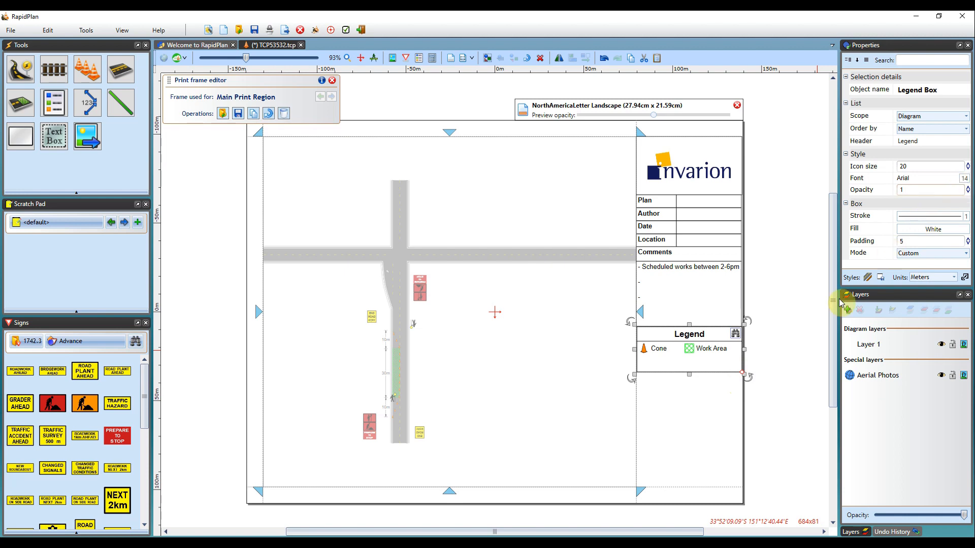
{"action": "left_click", "coordinate": [53, 104]}
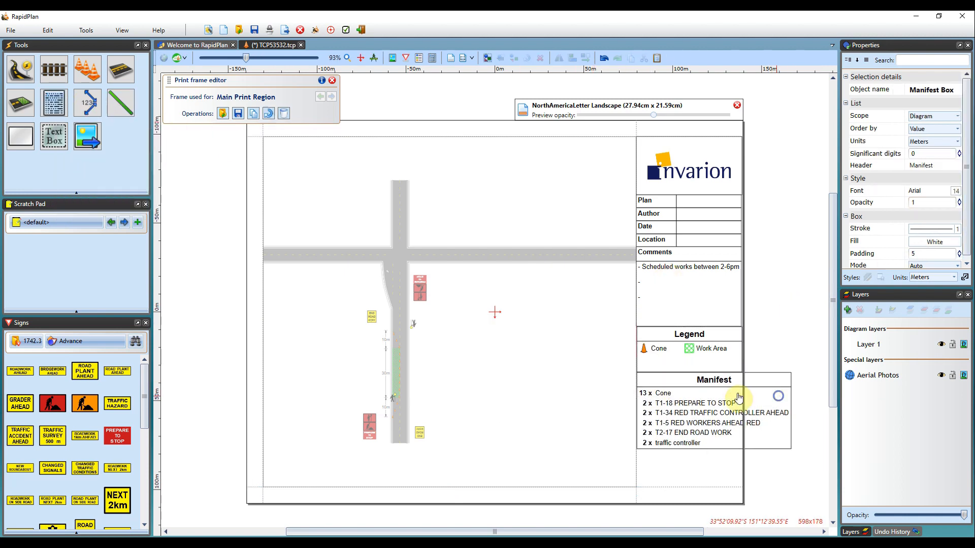
{"action": "left_click", "coordinate": [739, 397]}
{"action": "type", "text": "9"}
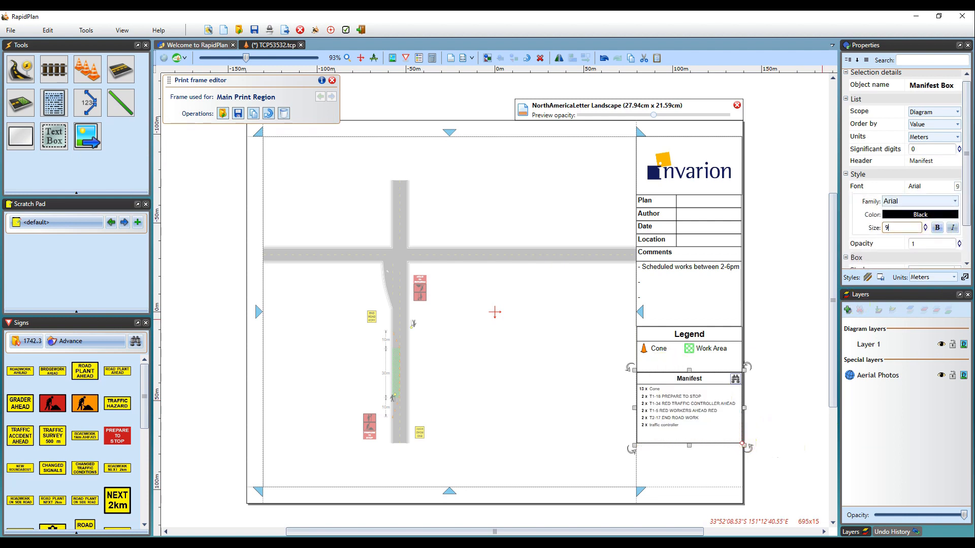
{"action": "mouse_move", "coordinate": [794, 396]}
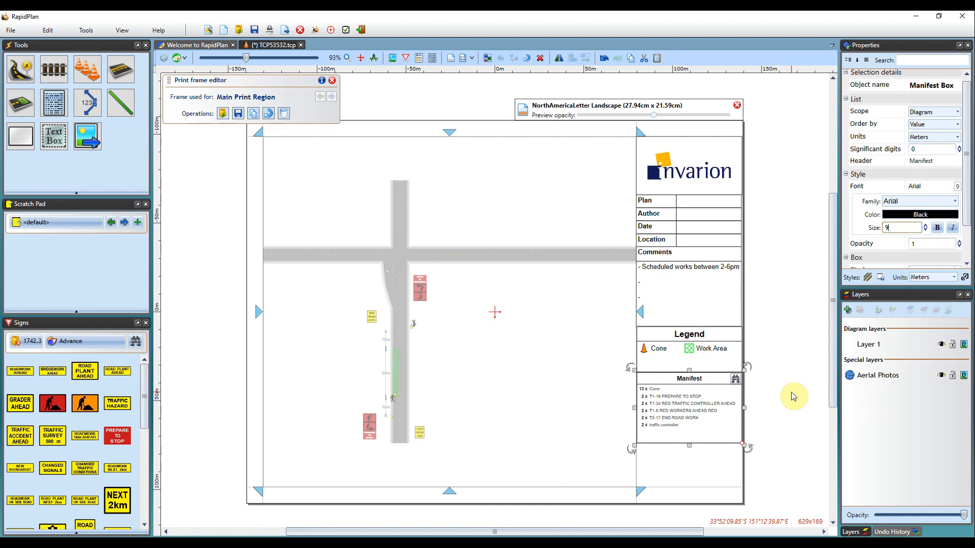
{"action": "left_click", "coordinate": [714, 344]}
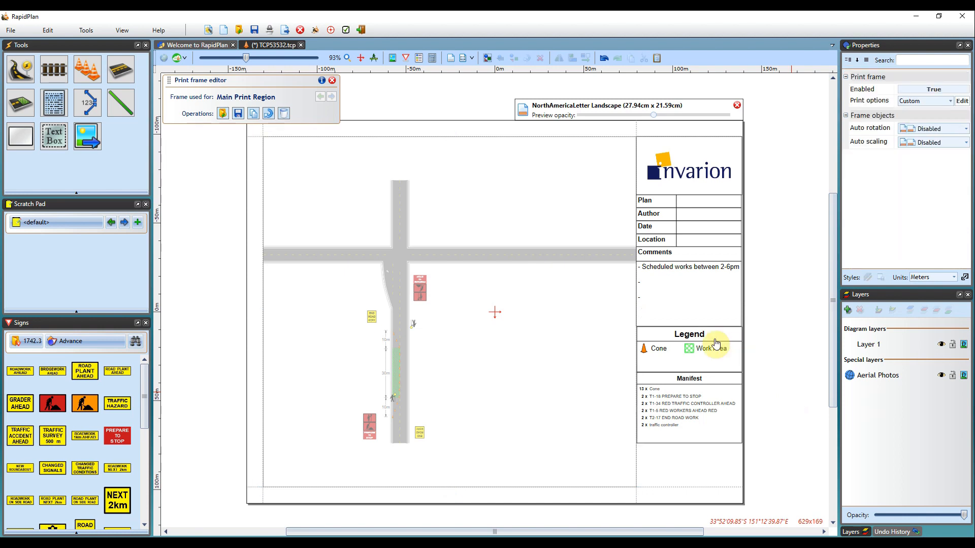
{"action": "mouse_move", "coordinate": [781, 352]}
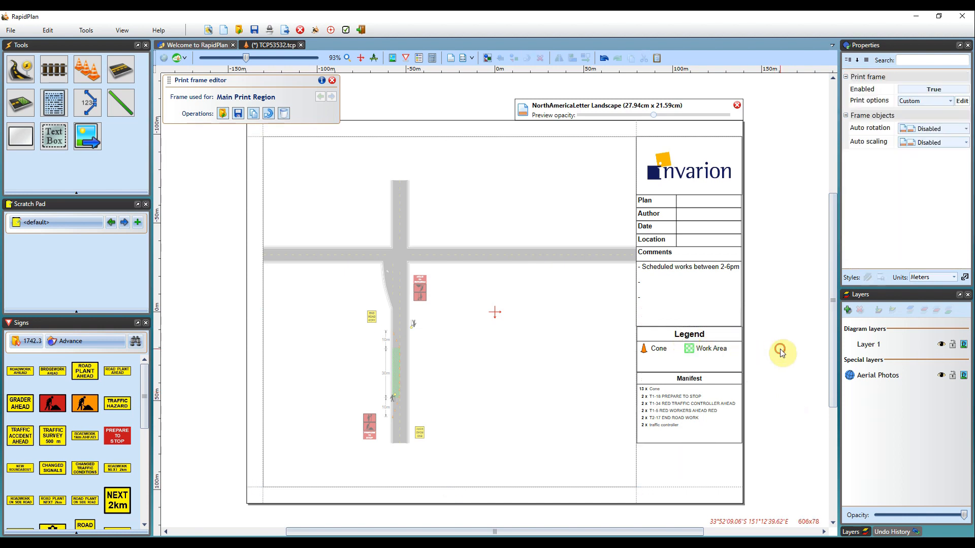
{"action": "mouse_move", "coordinate": [117, 138]}
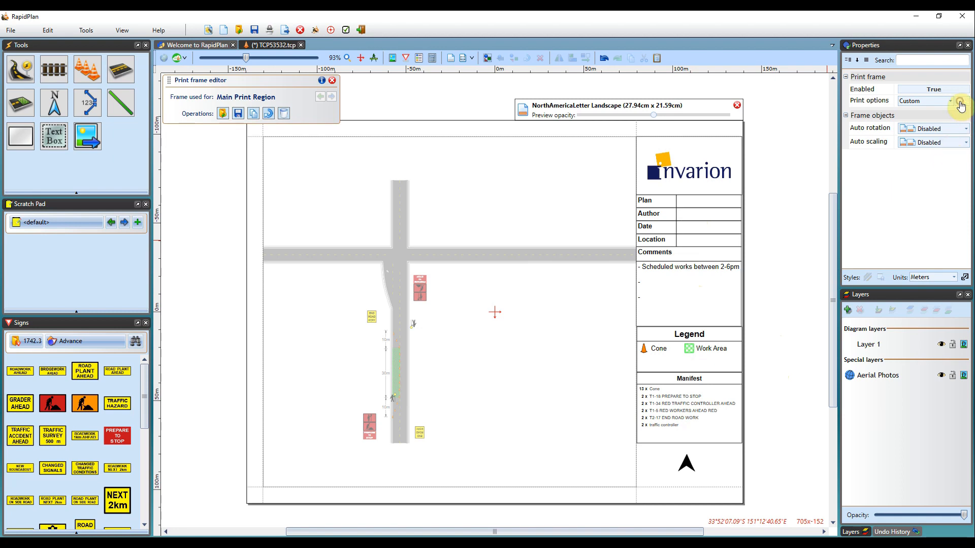
{"action": "left_click", "coordinate": [961, 104]}
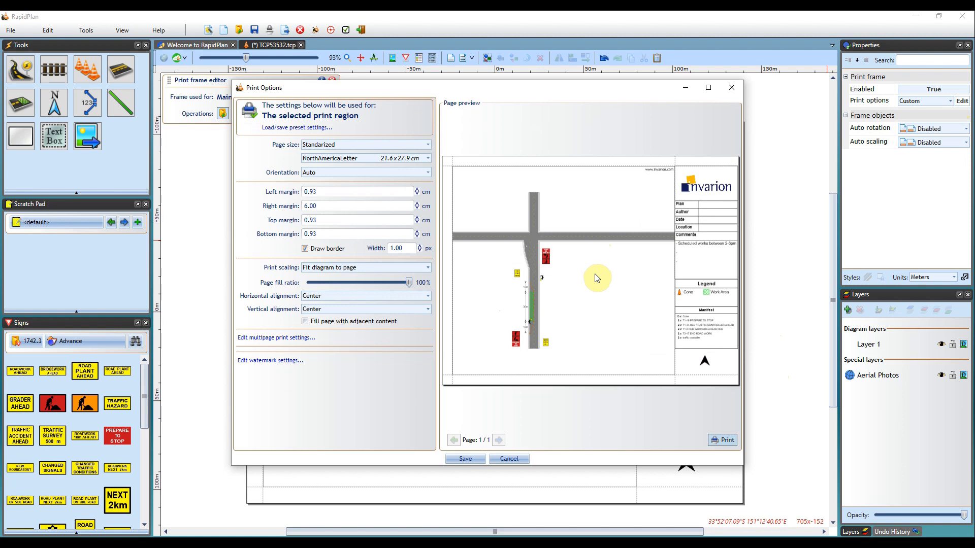
{"action": "mouse_move", "coordinate": [277, 192]}
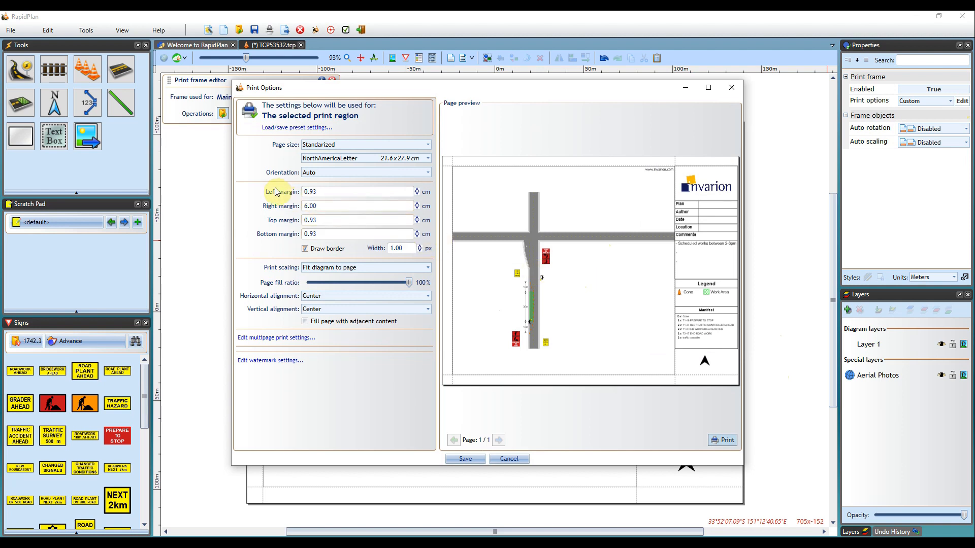
{"action": "mouse_move", "coordinate": [271, 231]}
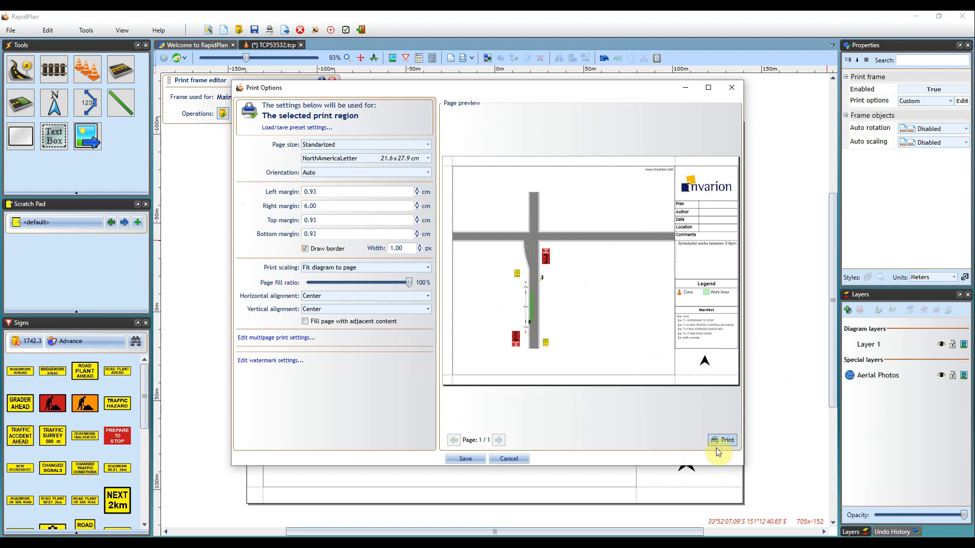
{"action": "mouse_move", "coordinate": [536, 414]}
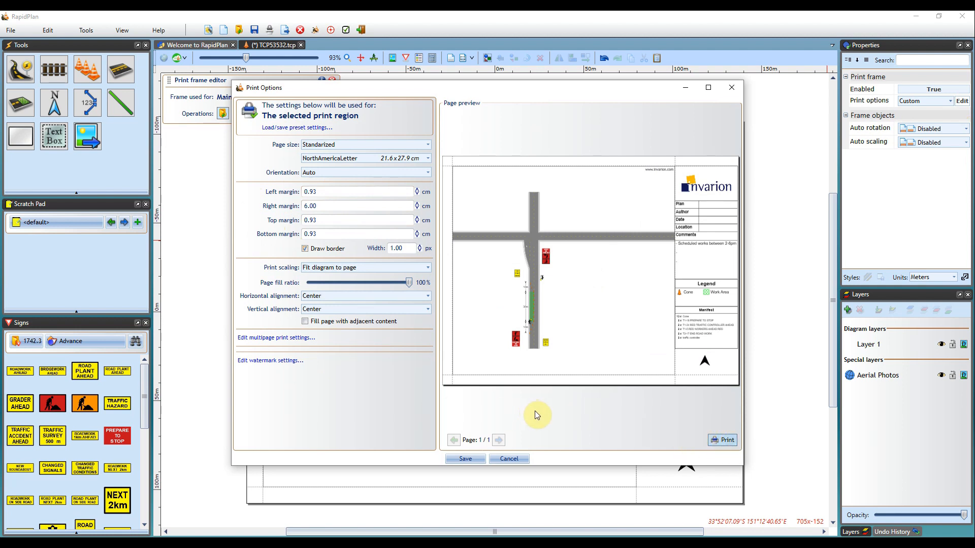
{"action": "mouse_move", "coordinate": [510, 427]}
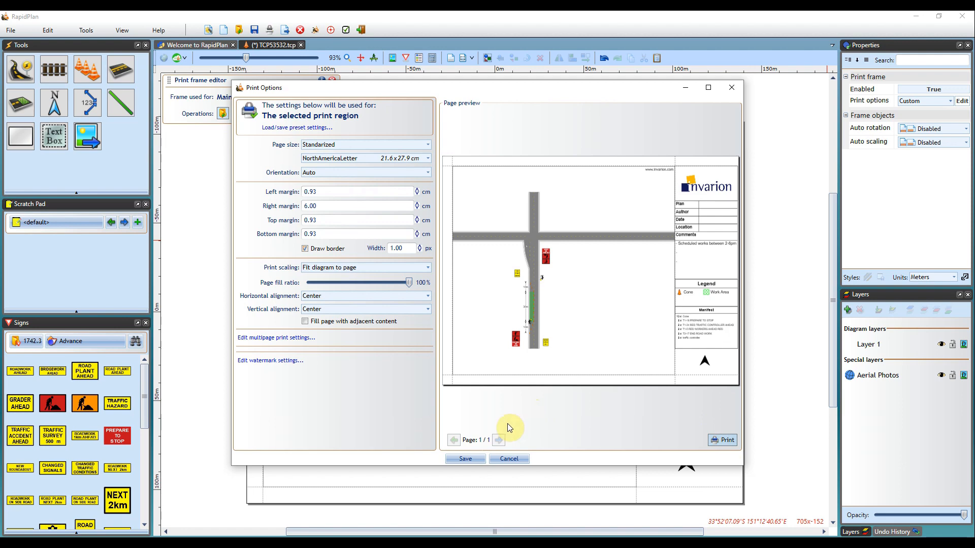
{"action": "left_click", "coordinate": [509, 459]}
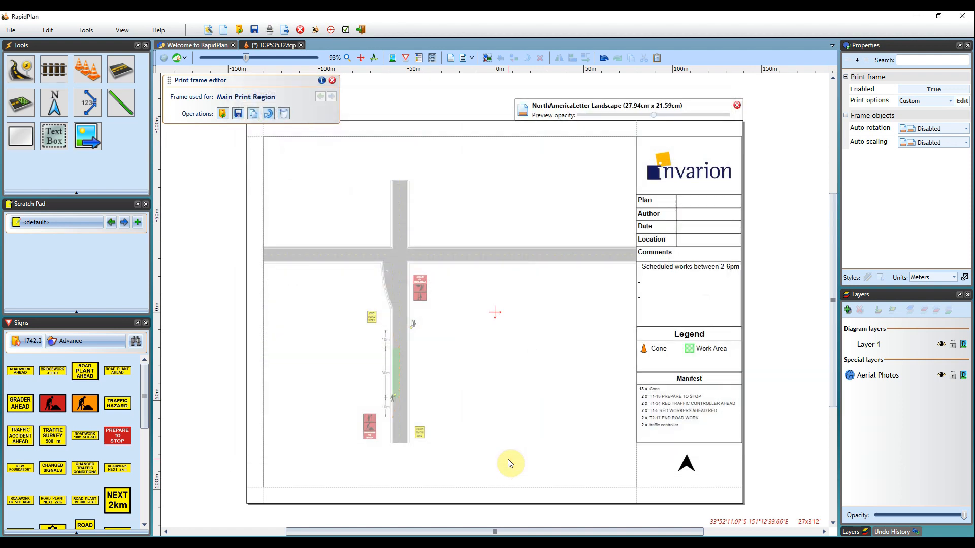
{"action": "mouse_move", "coordinate": [331, 201]}
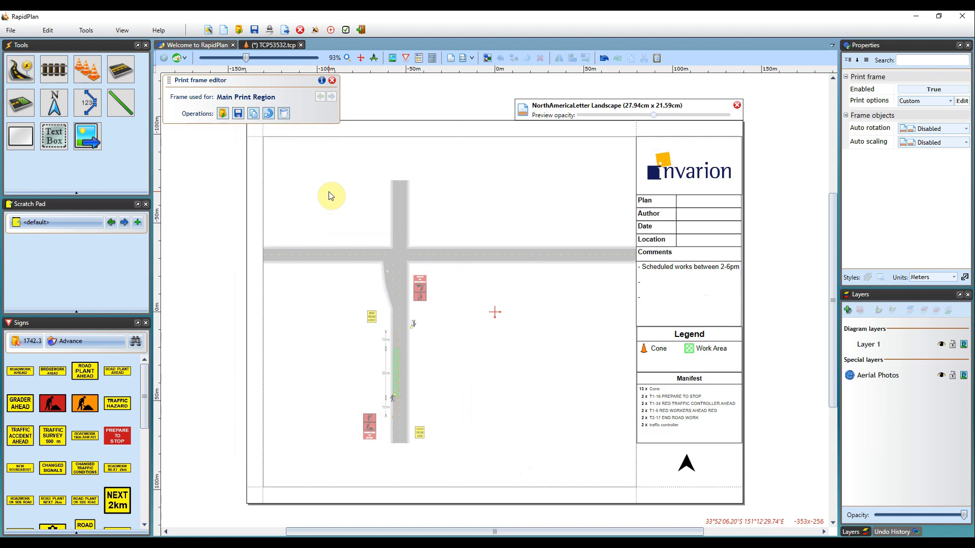
{"action": "mouse_move", "coordinate": [328, 195]}
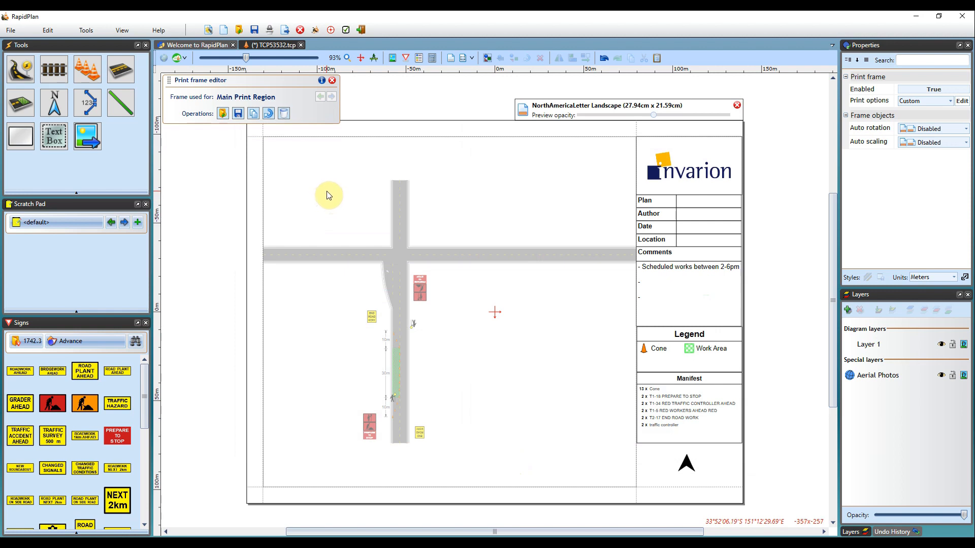
{"action": "mouse_move", "coordinate": [238, 114]}
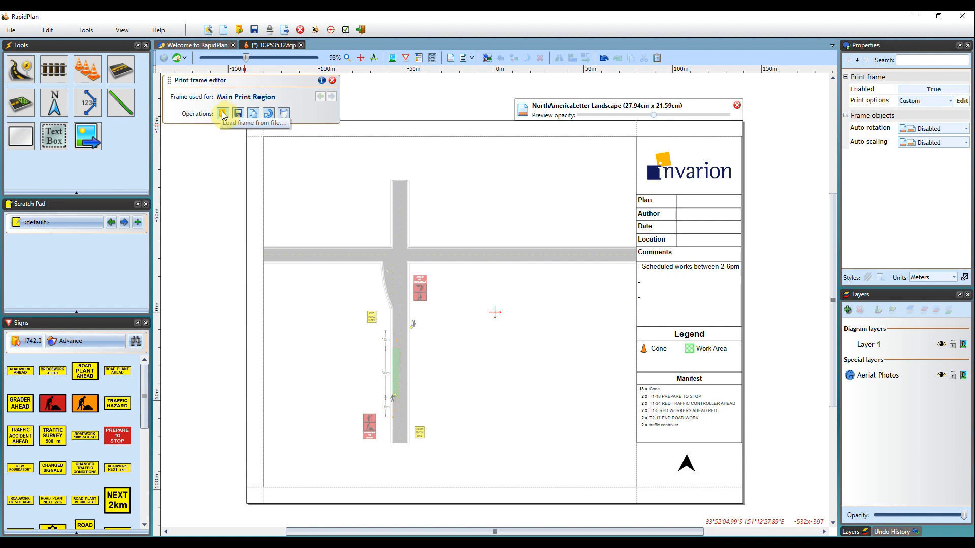
{"action": "mouse_move", "coordinate": [230, 90]}
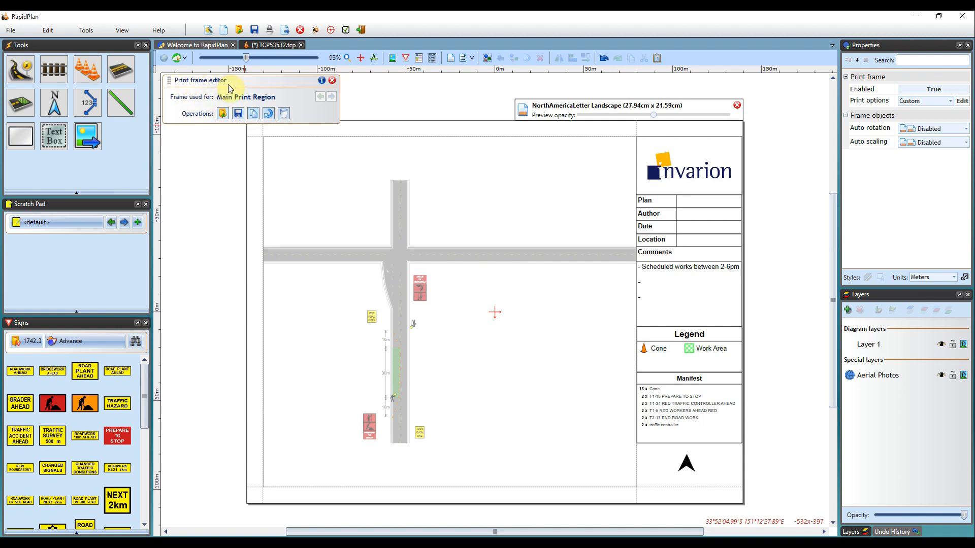
{"action": "mouse_move", "coordinate": [201, 212]}
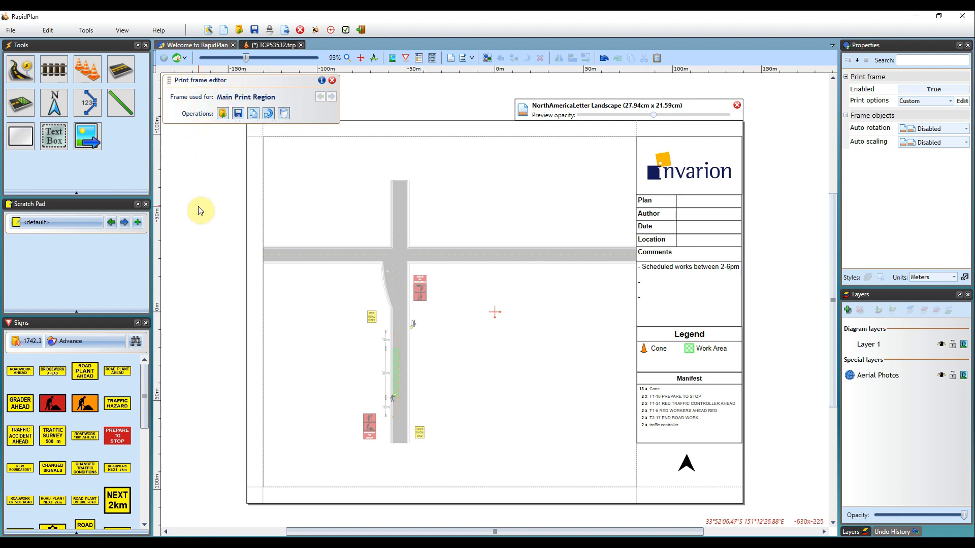